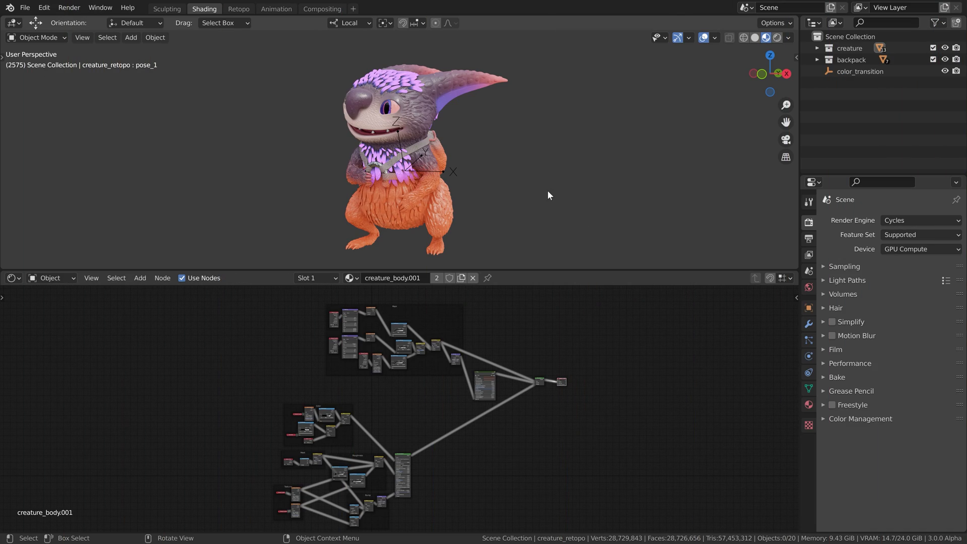
mouse_move(401, 196)
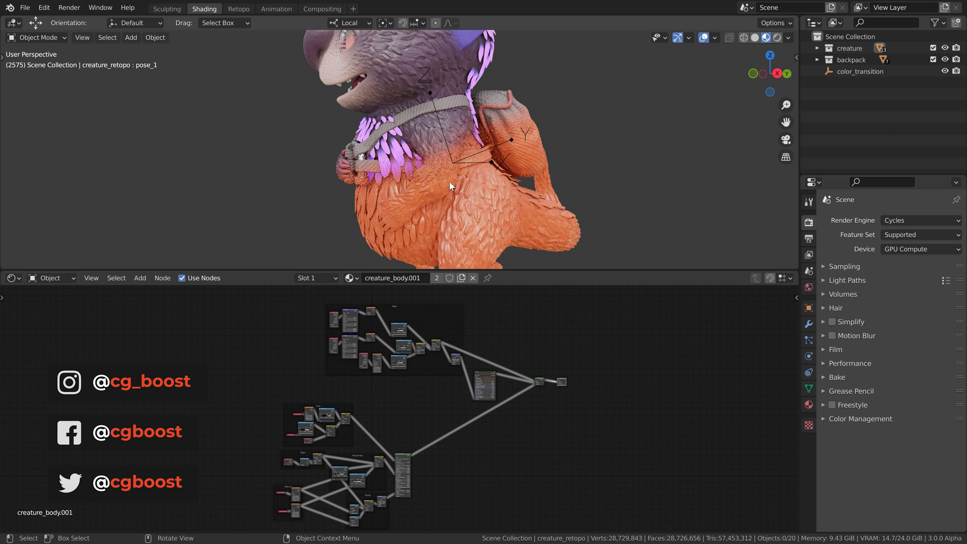
Step: Move the color_transition empty higher on the creature's chest
click(859, 71)
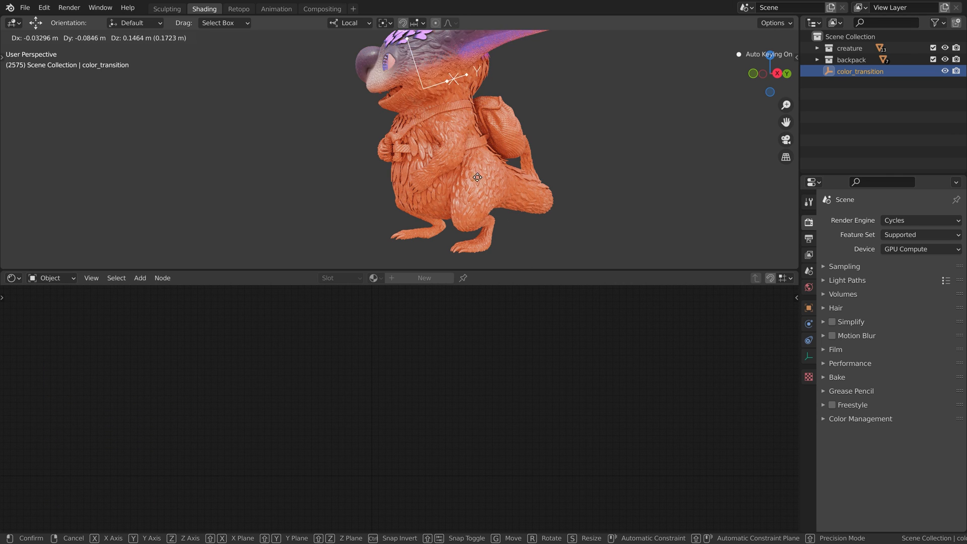
mouse_move(468, 167)
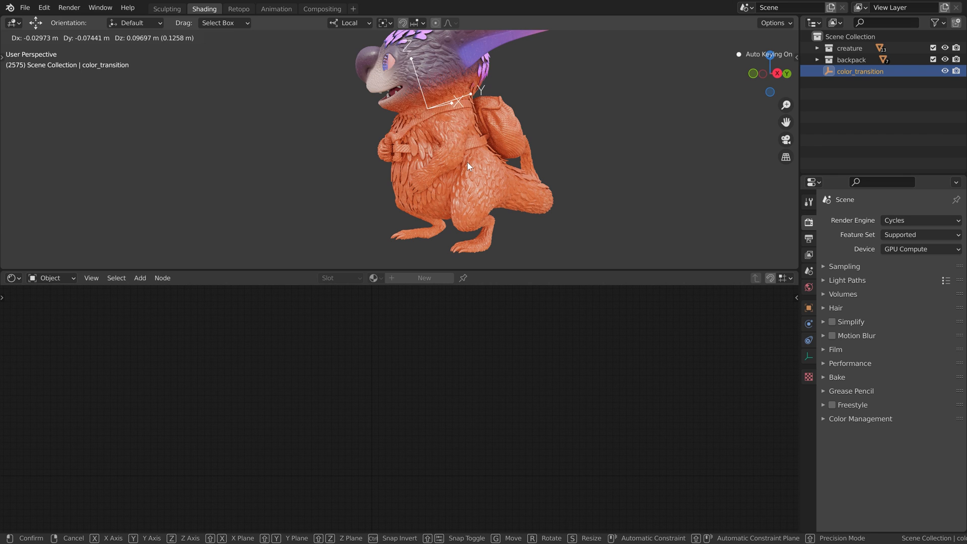
mouse_move(455, 101)
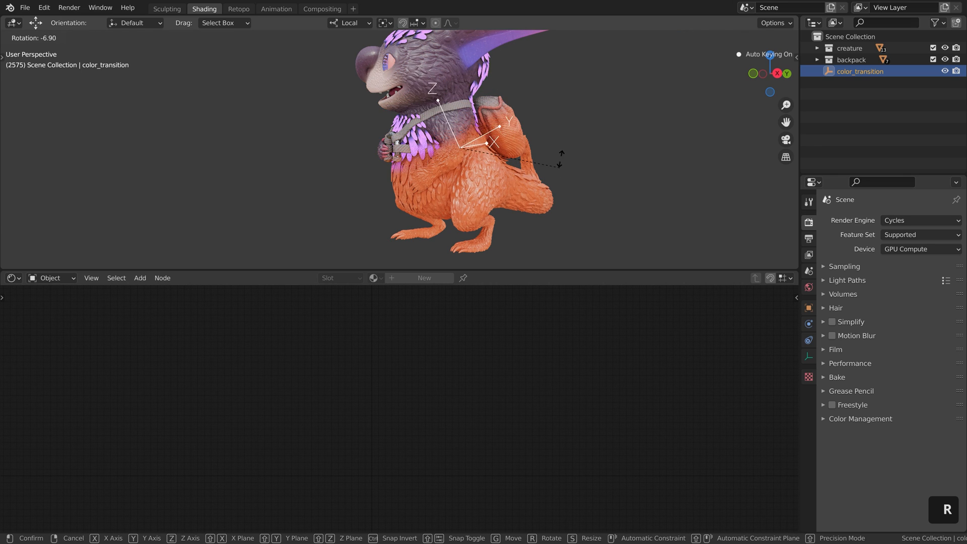
key(g)
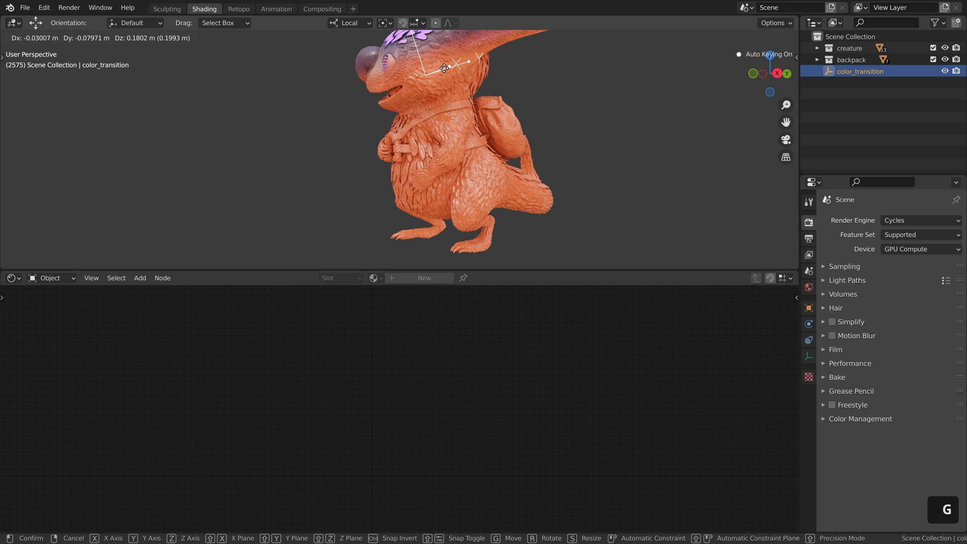
click(509, 211)
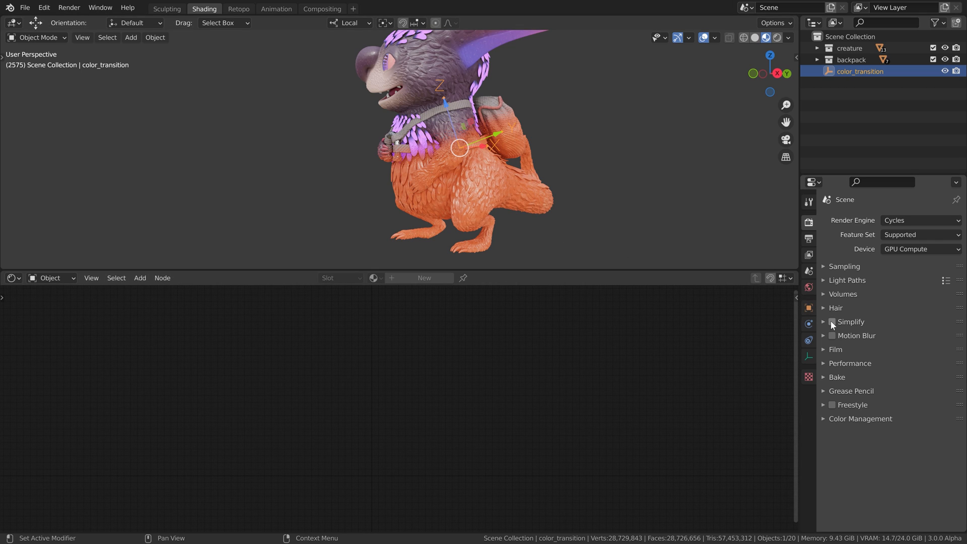
mouse_move(565, 220)
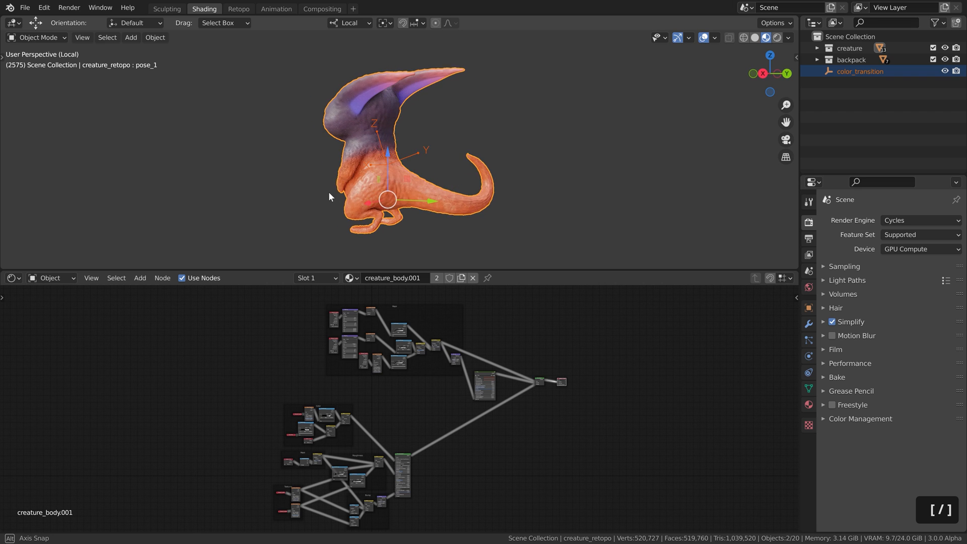
Step: Inspect the Clay node group, then return to the creature's body material nodes
key(ctrl+space)
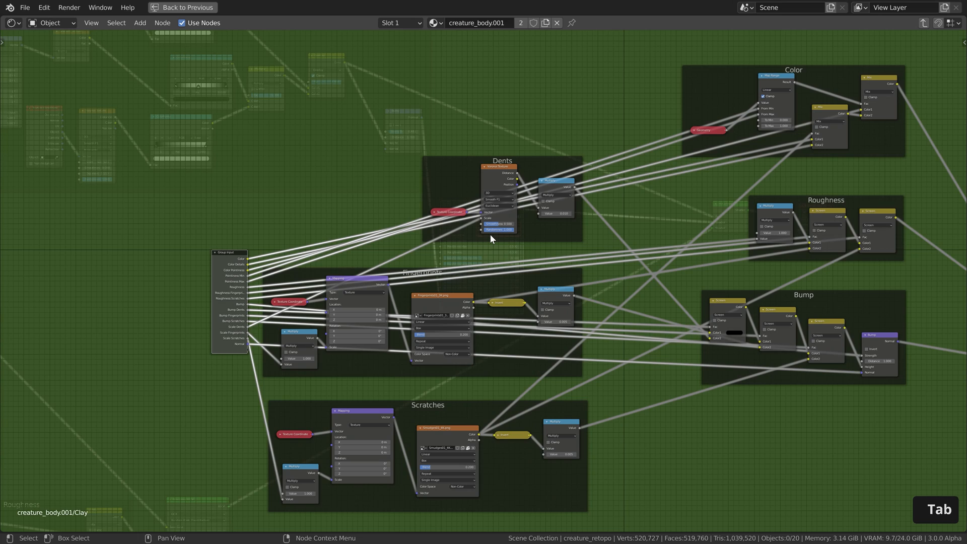
scroll(down, 3)
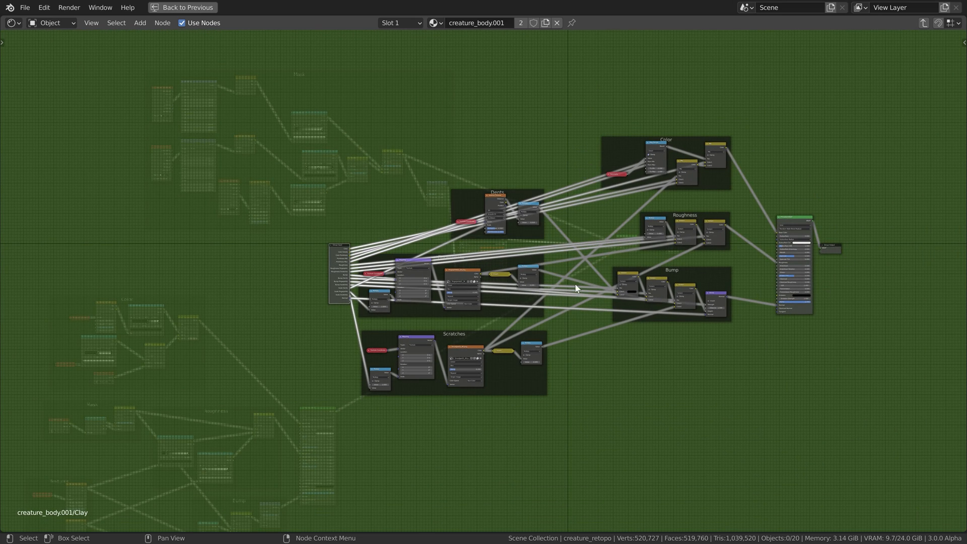
key(Tab)
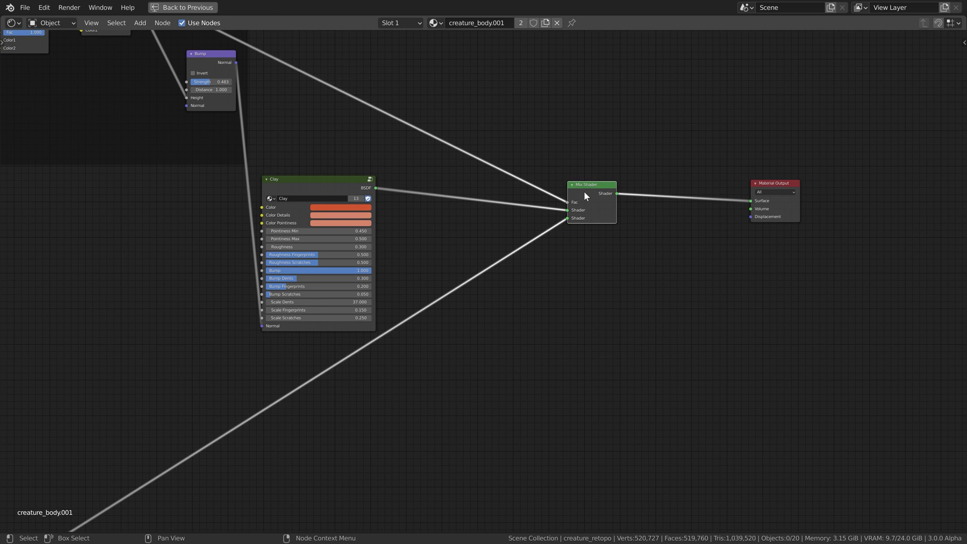
scroll(down, 3)
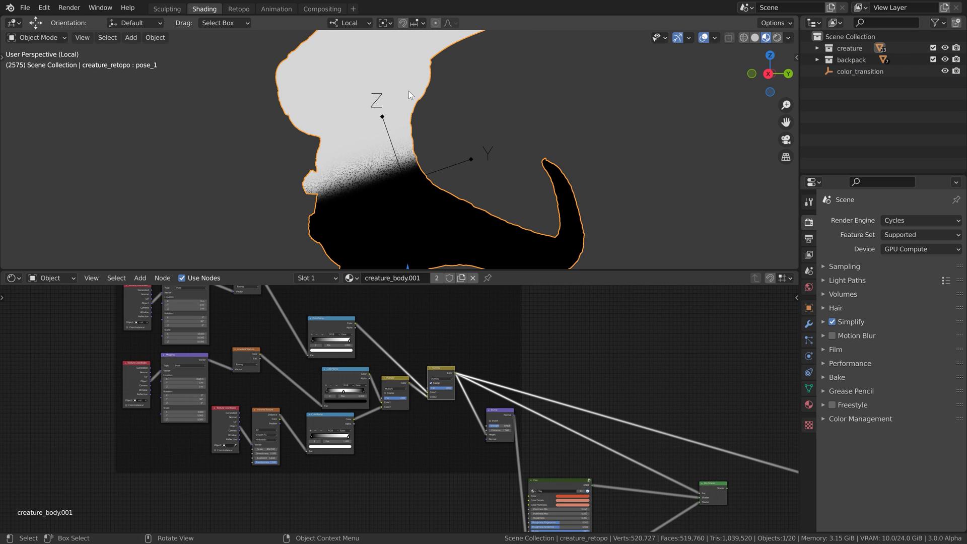
mouse_move(412, 131)
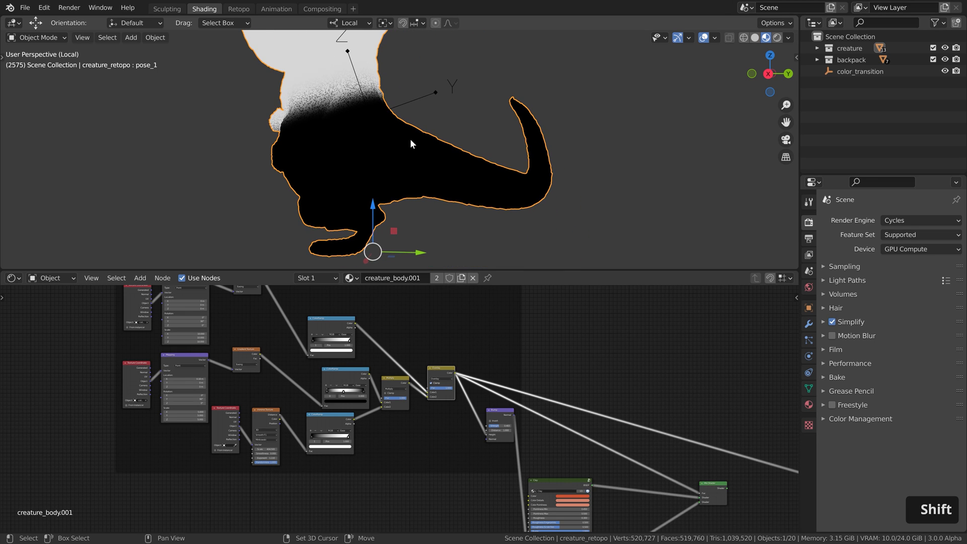
mouse_move(538, 346)
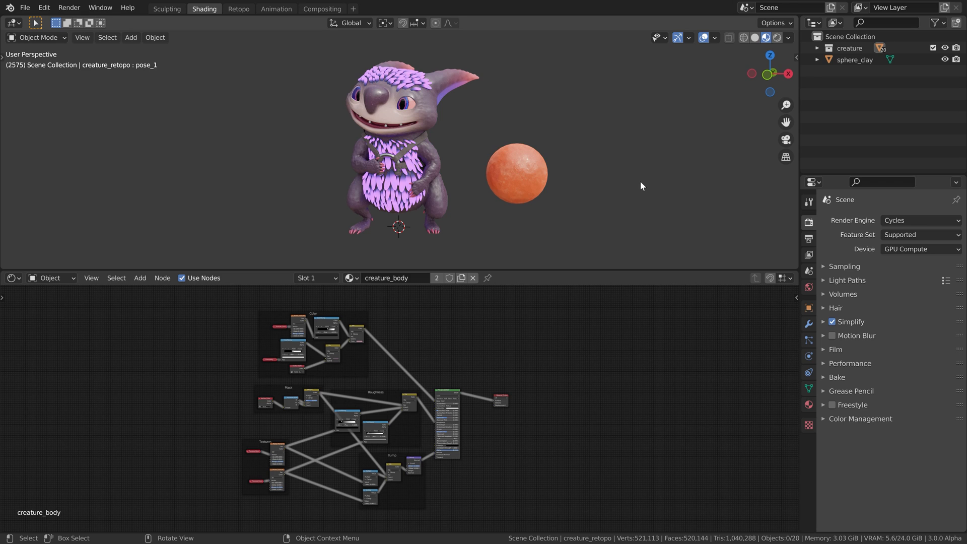
mouse_move(560, 210)
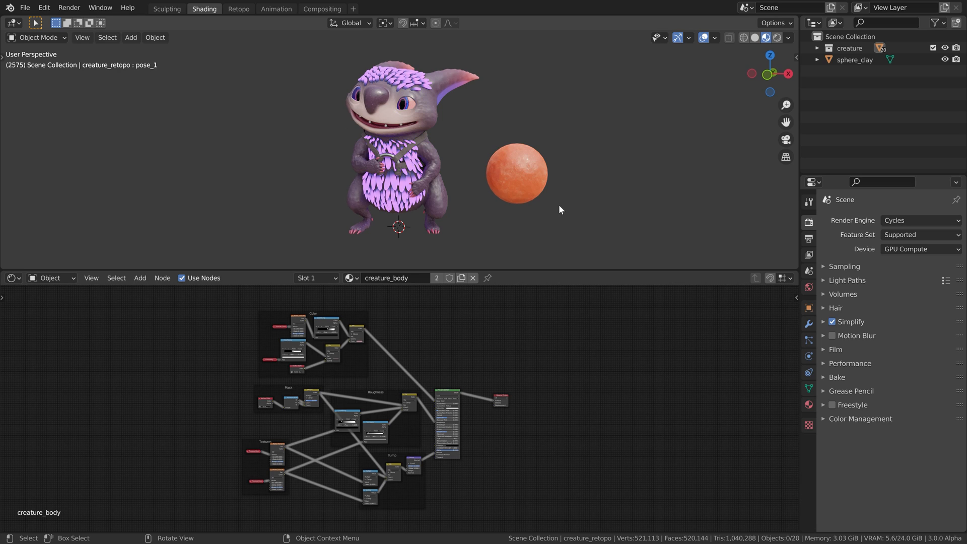
mouse_move(550, 63)
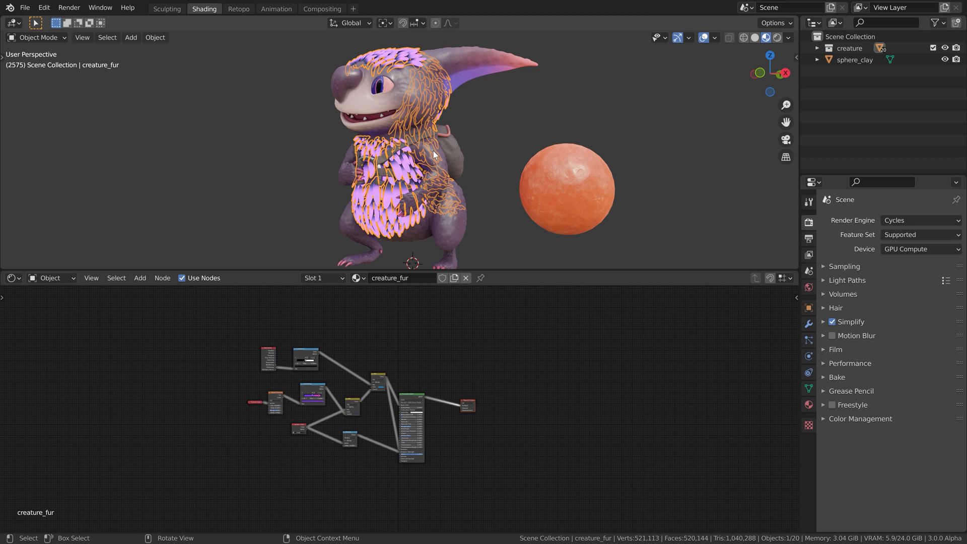
mouse_move(359, 392)
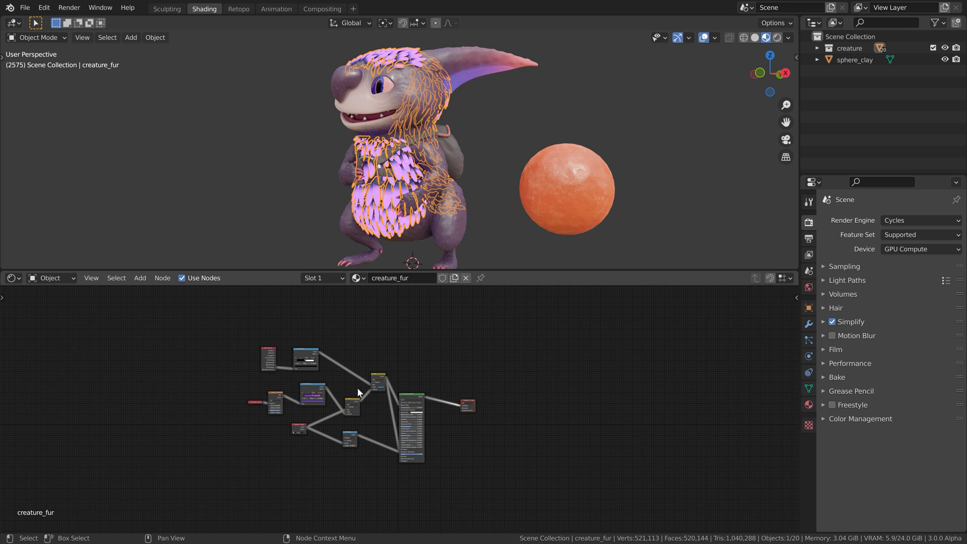
mouse_move(580, 178)
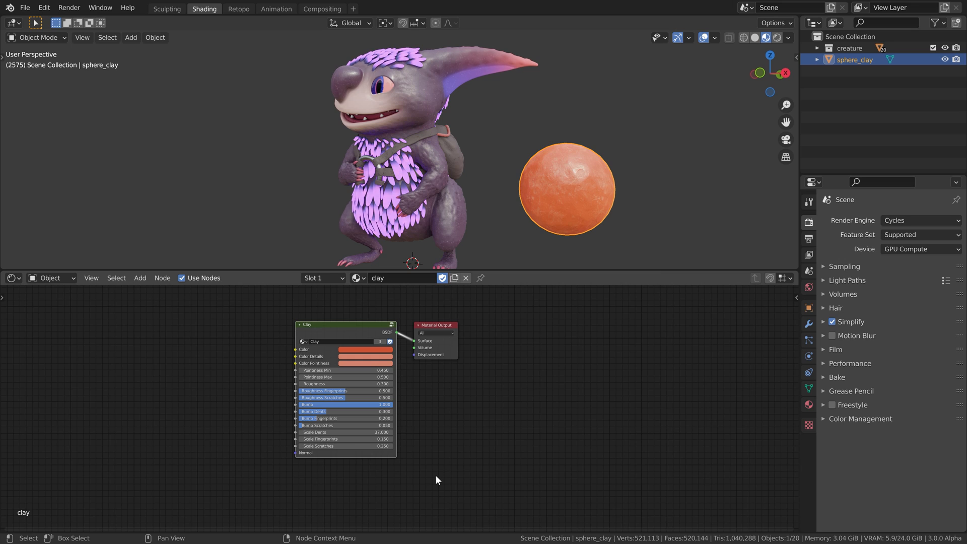
mouse_move(416, 59)
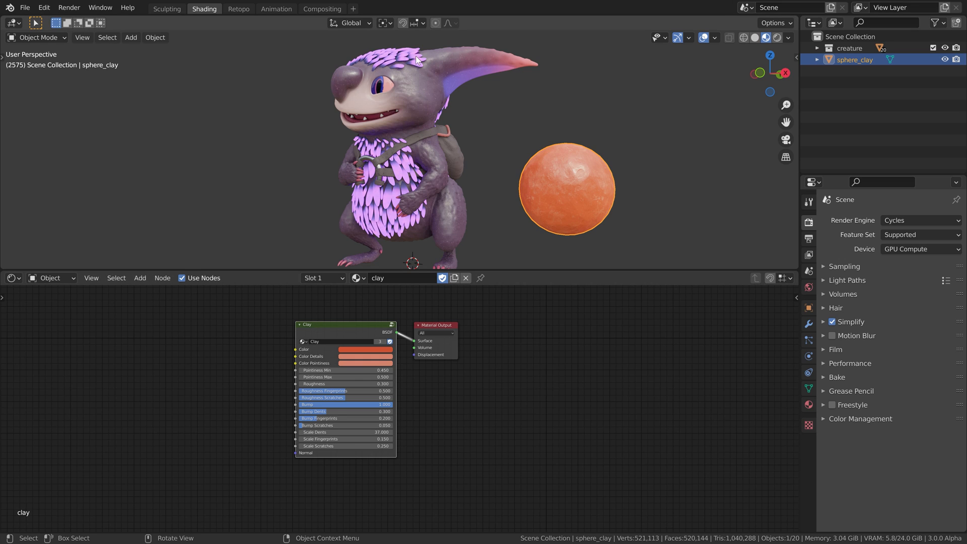
Step: Scroll the Shader Editor to view the material nodes
scroll(down, 3)
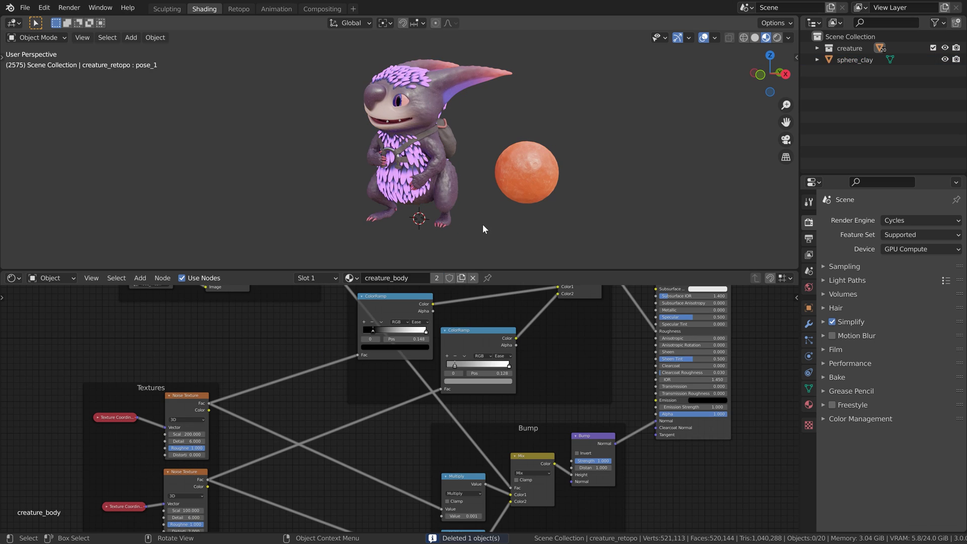
Step: Add an Arrows empty at the creature's feet and select the clay sphere
key(shift+a)
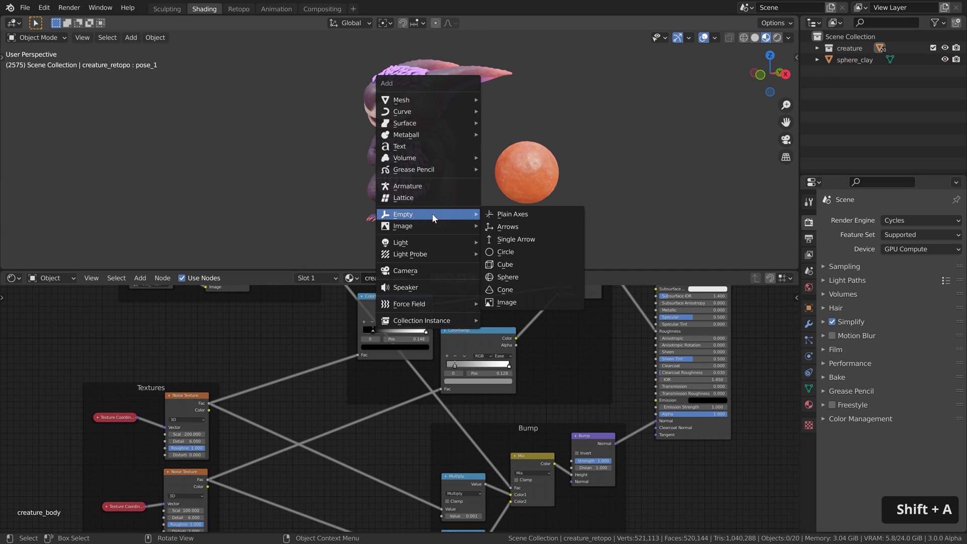
mouse_move(510, 226)
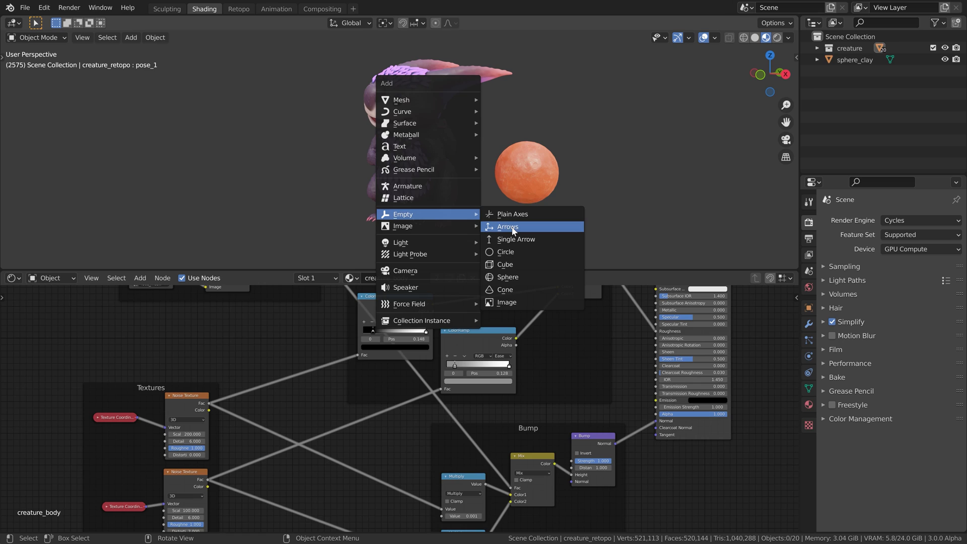
click(507, 226)
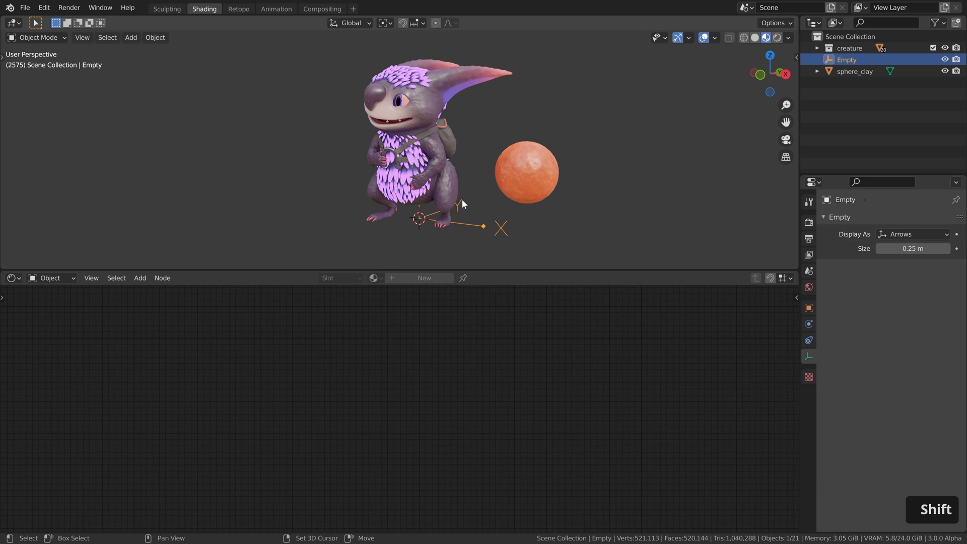
click(419, 142)
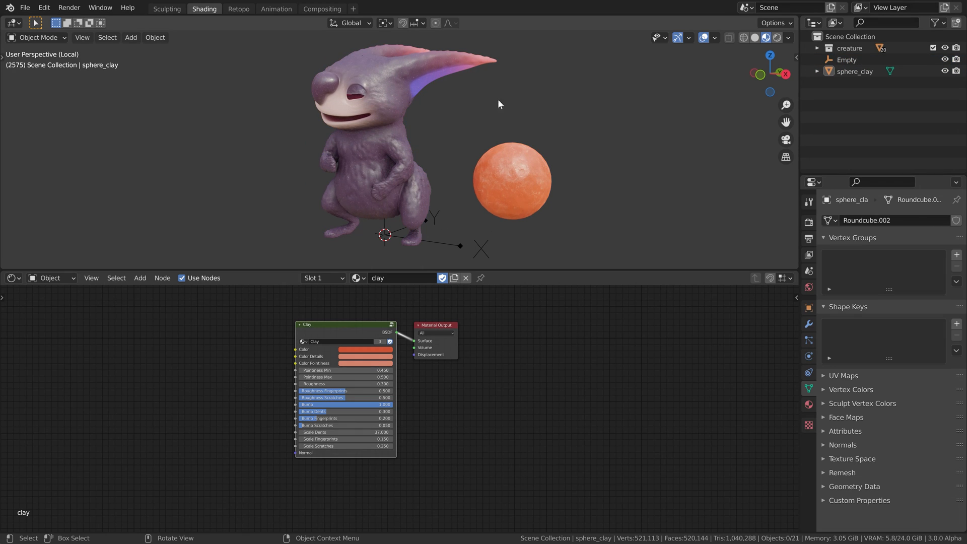
mouse_move(520, 228)
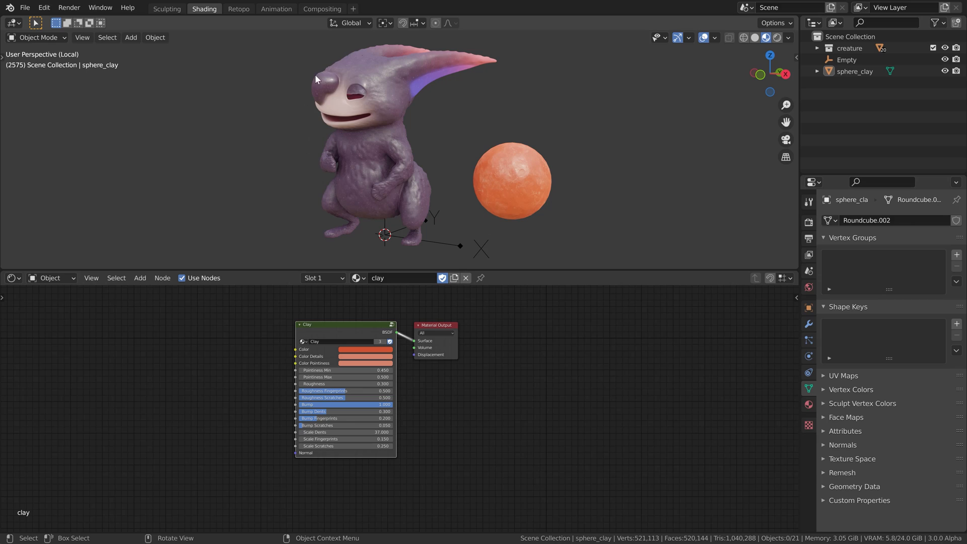
mouse_move(412, 193)
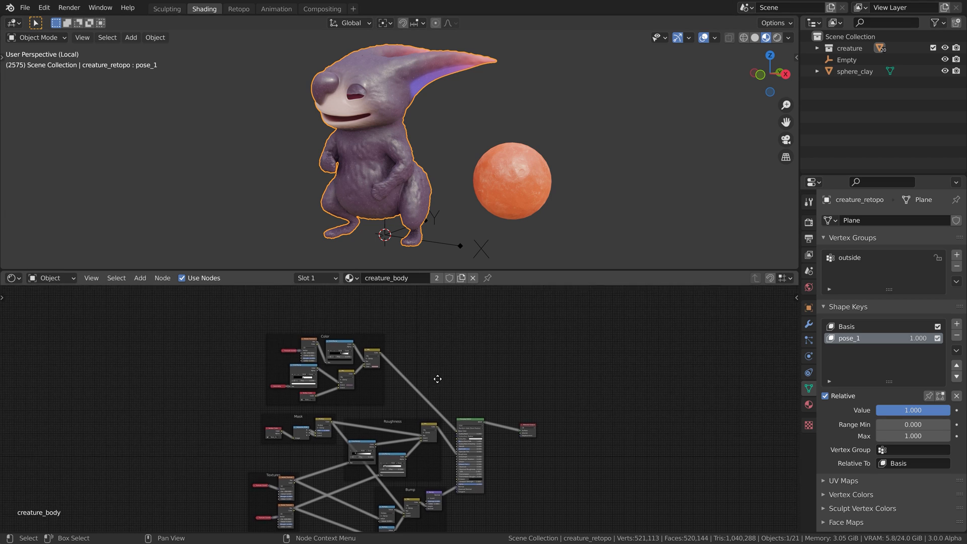
Step: Search for and add Texture Coordinate and Gradient Texture nodes
text(tex)
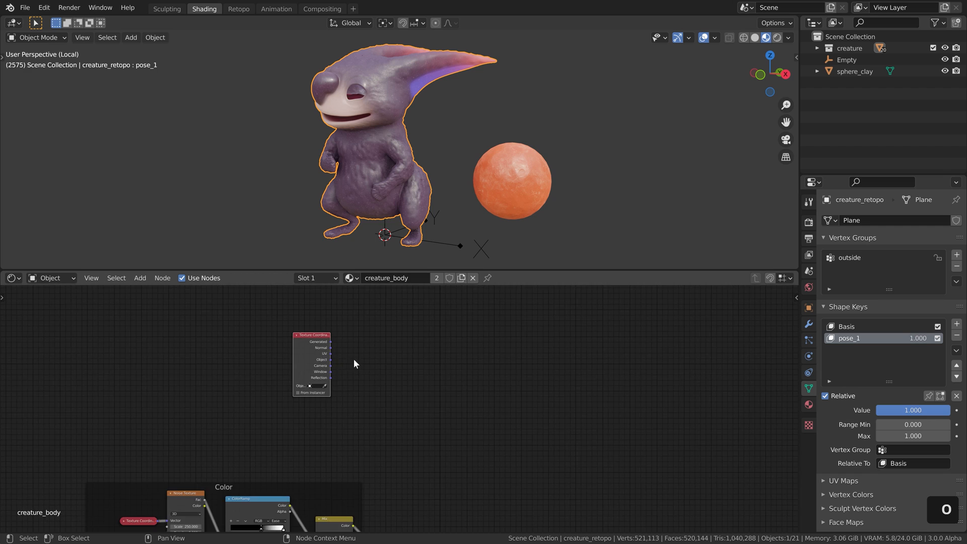
text(gradi)
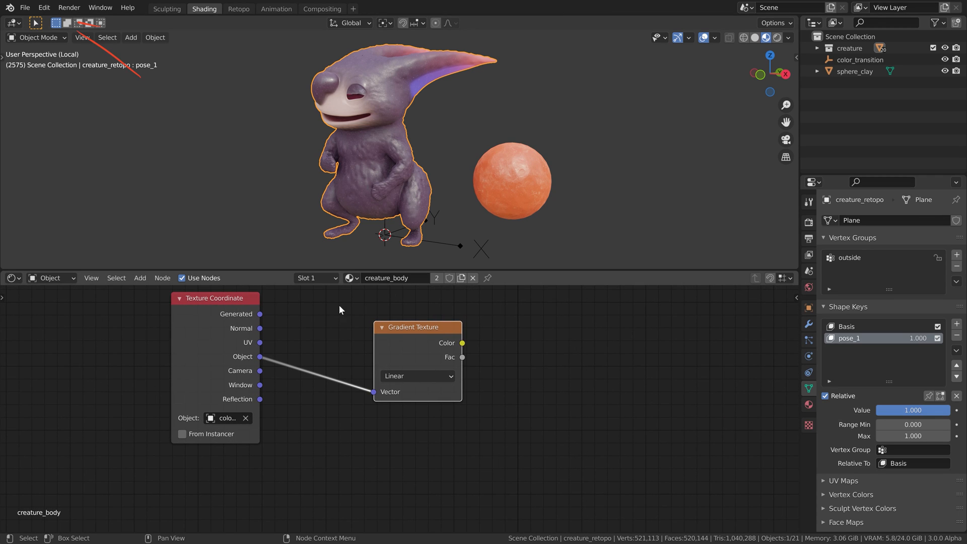
Step: Confirm the Node Wrangler add-on is enabled in Preferences
click(44, 7)
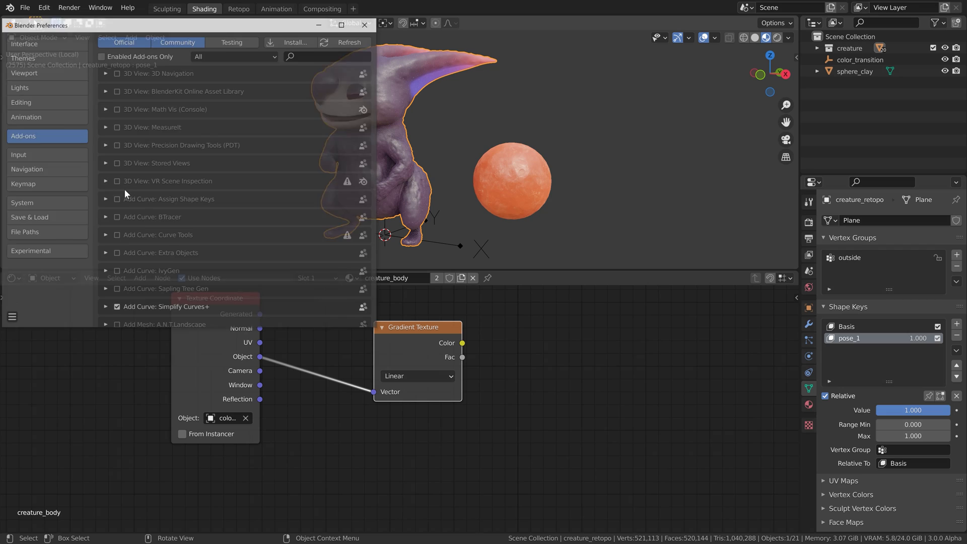
text(node)
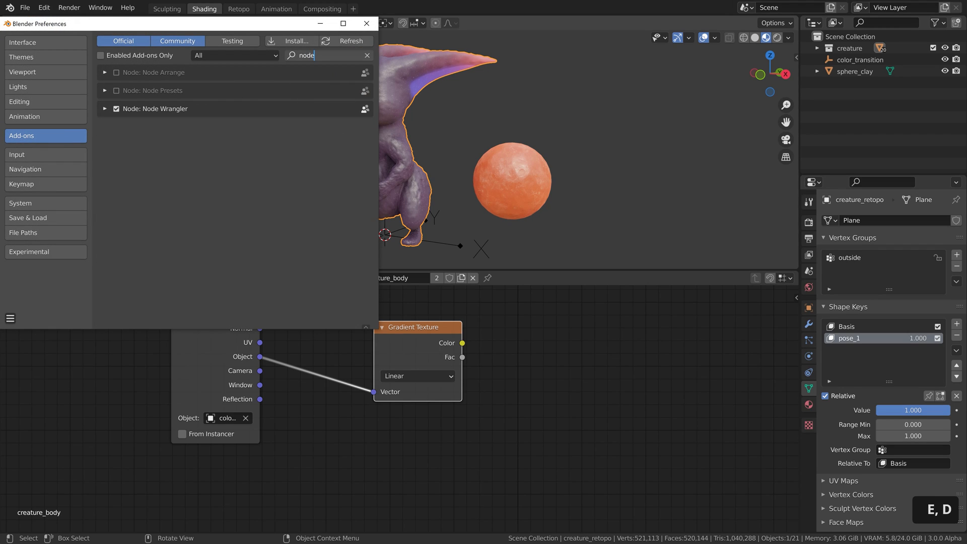
click(365, 24)
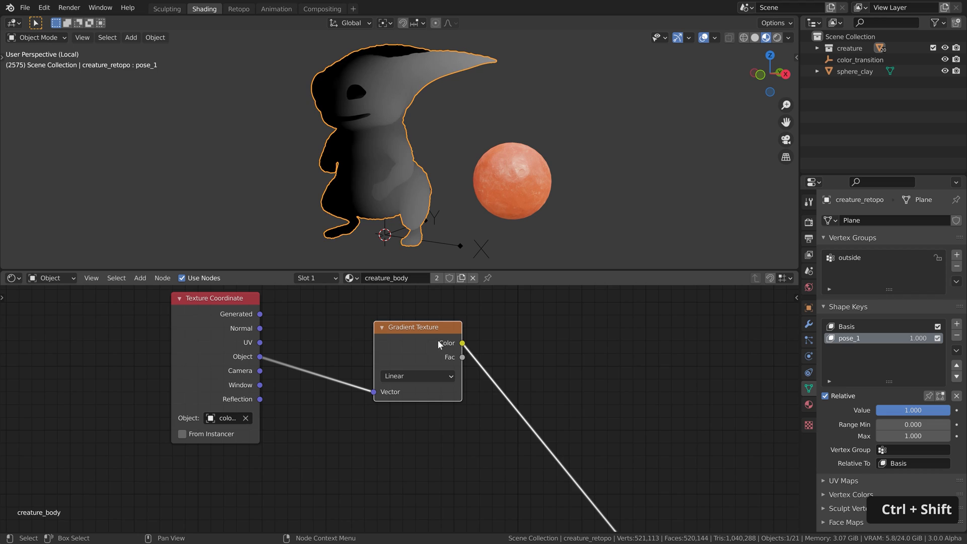
mouse_move(440, 246)
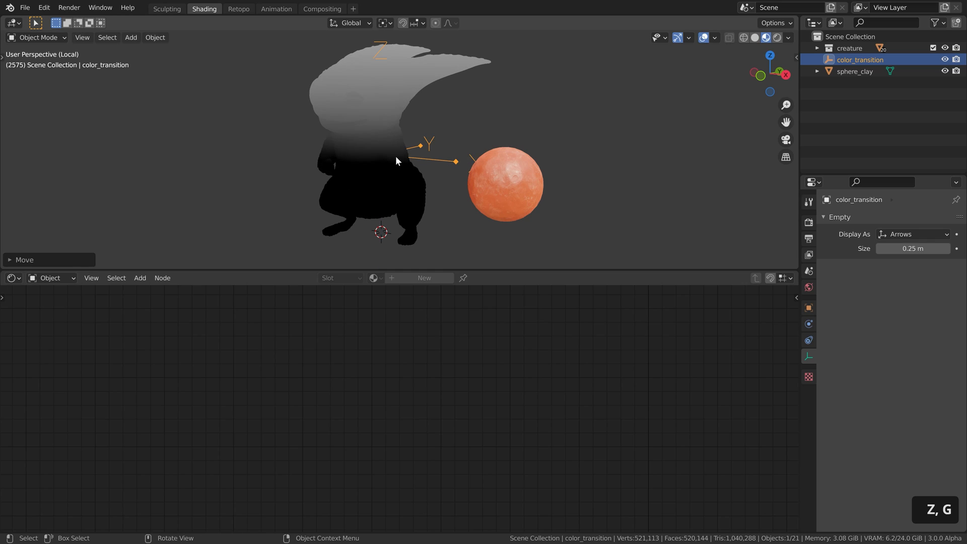
mouse_move(380, 100)
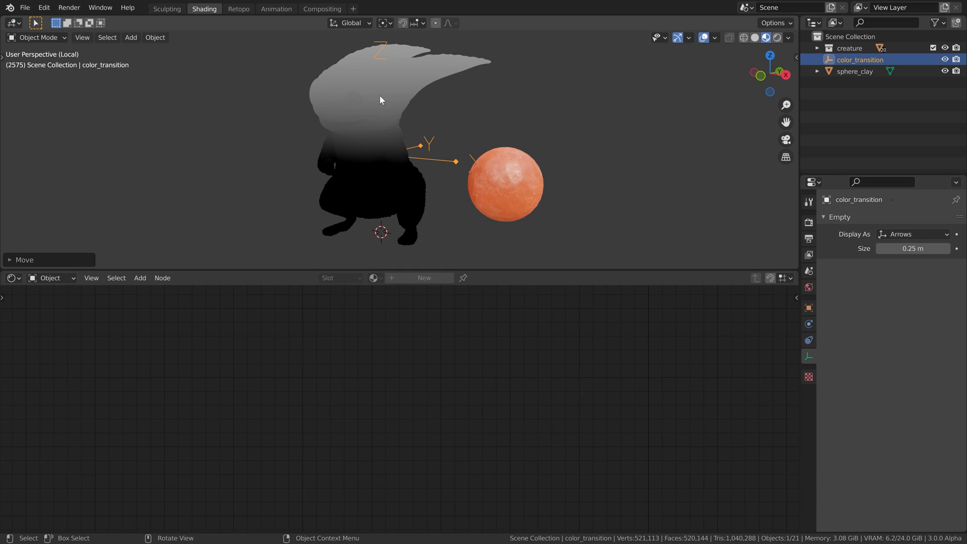
Step: Scale the Mapping node to 10 on all axes and set the Gradient Texture to Easing
click(385, 182)
text(10)
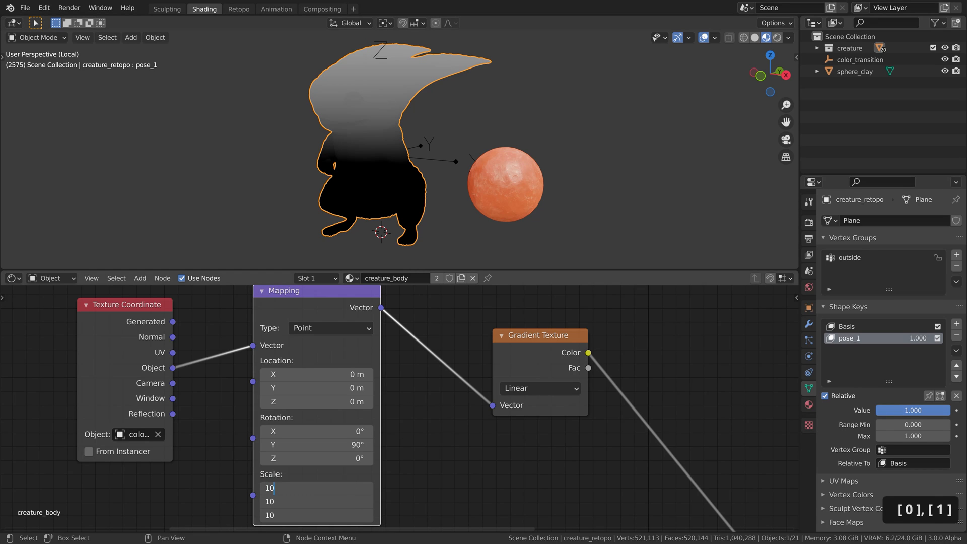
key(Return)
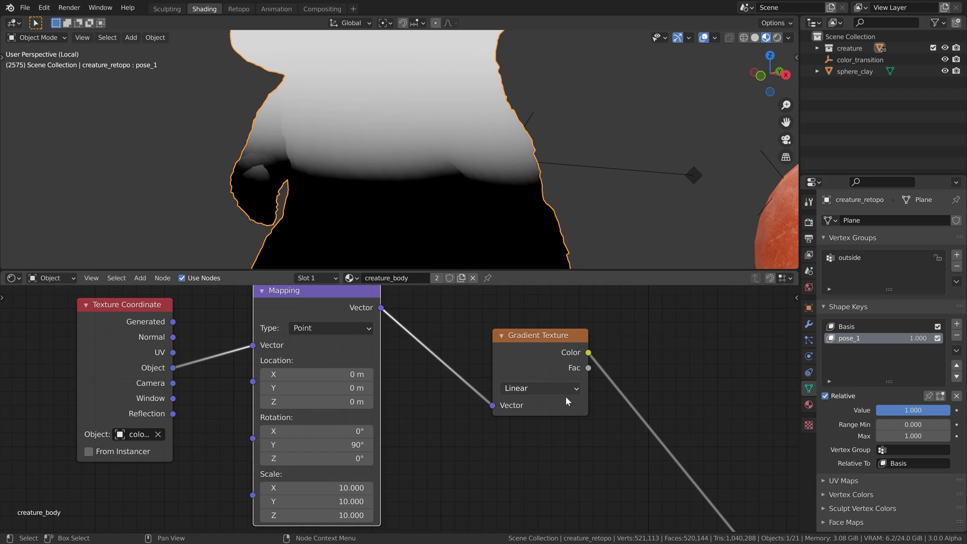
click(540, 387)
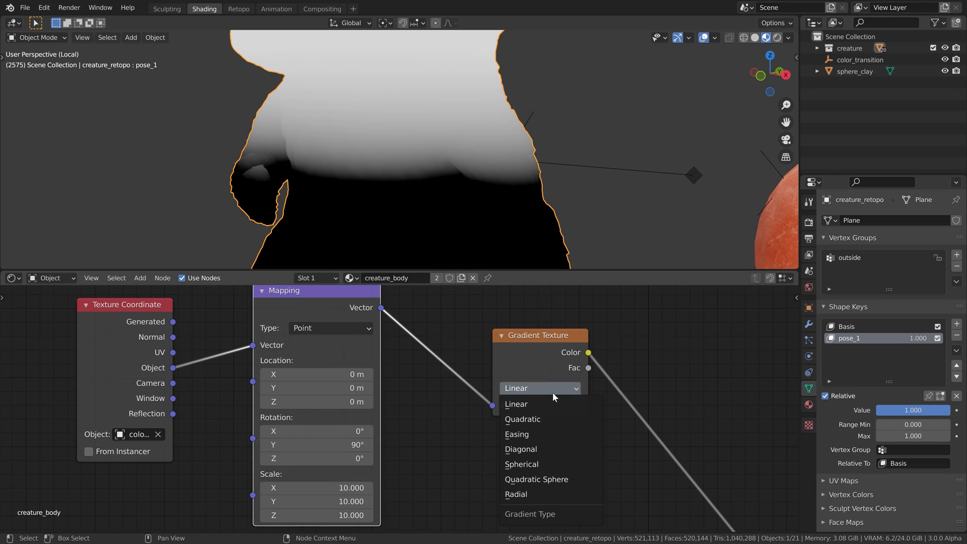
click(516, 433)
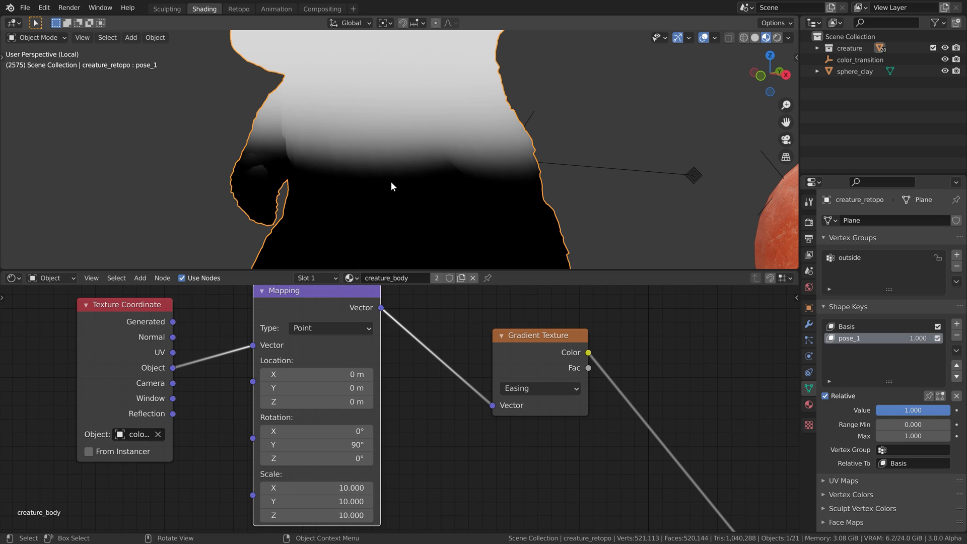
mouse_move(390, 212)
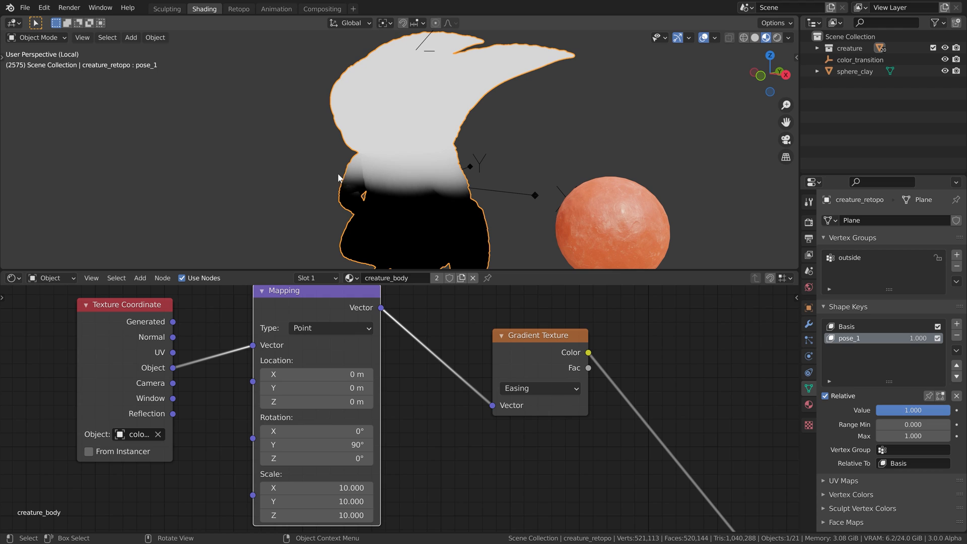
mouse_move(466, 205)
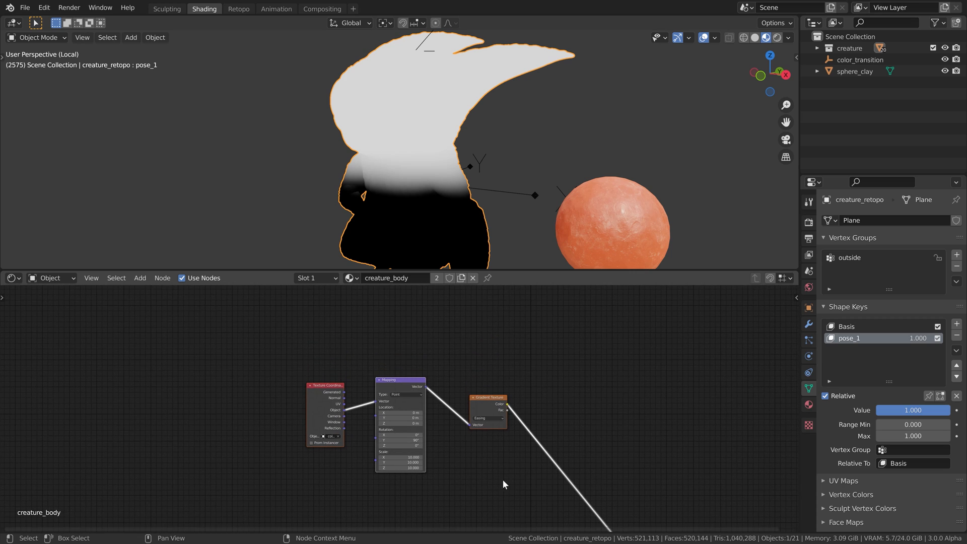
Step: Add a Voronoi Texture node to the creature's body material
key(shift+d)
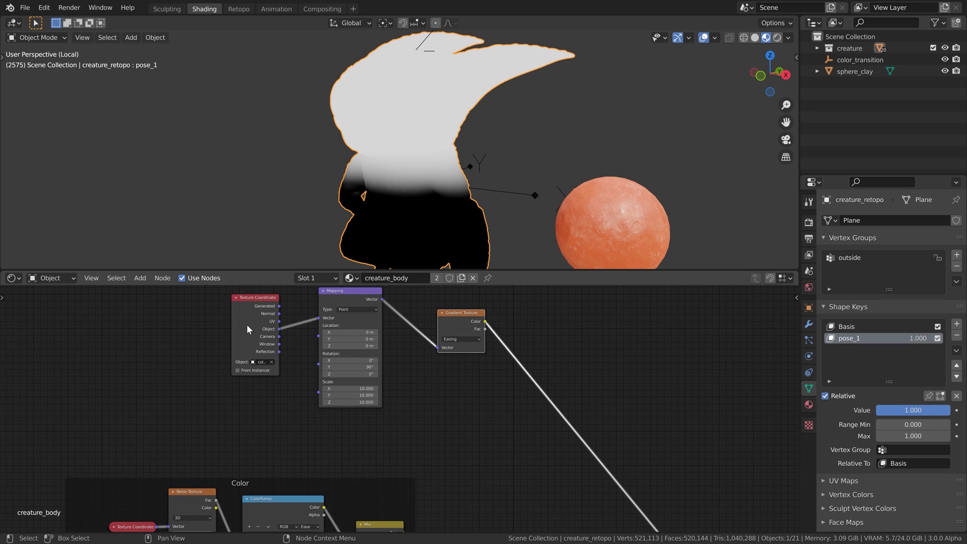
key(shift+d)
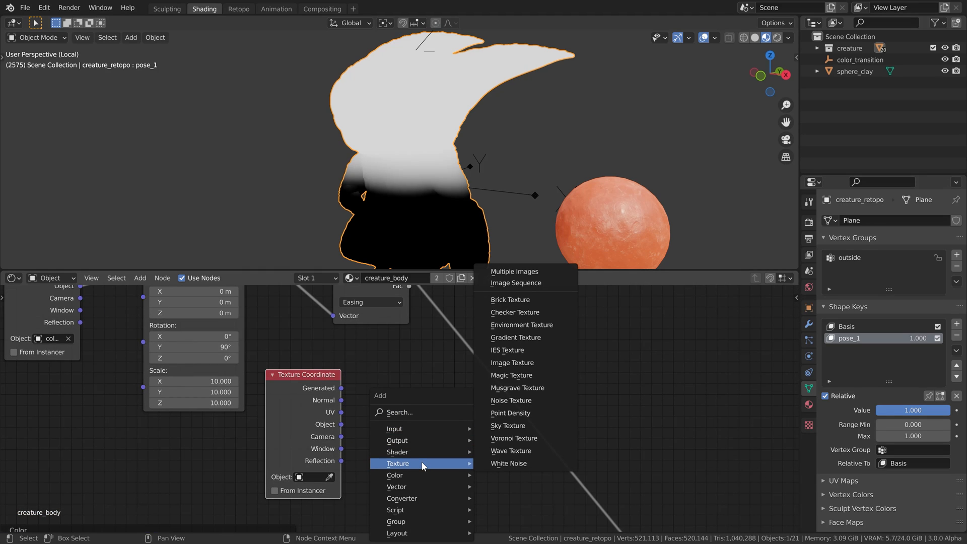
mouse_move(513, 437)
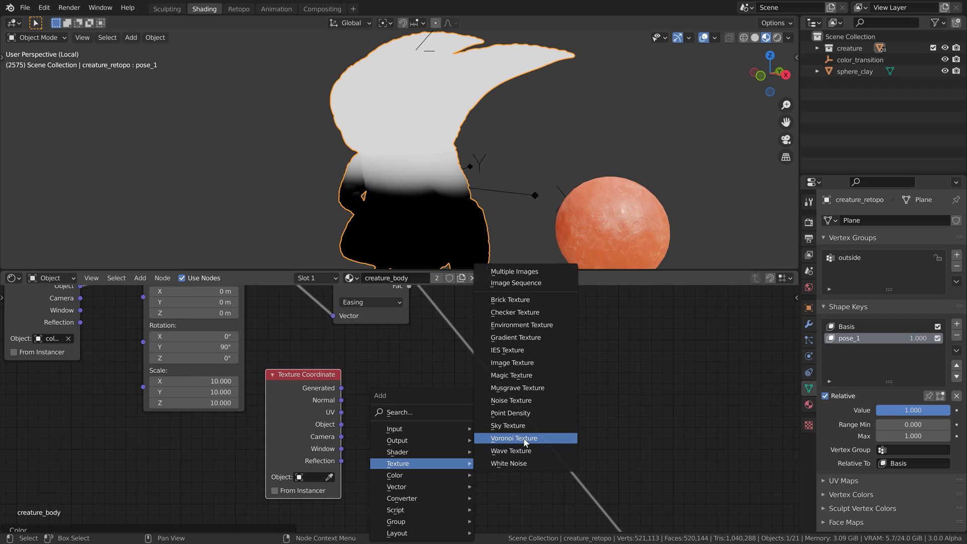
click(511, 437)
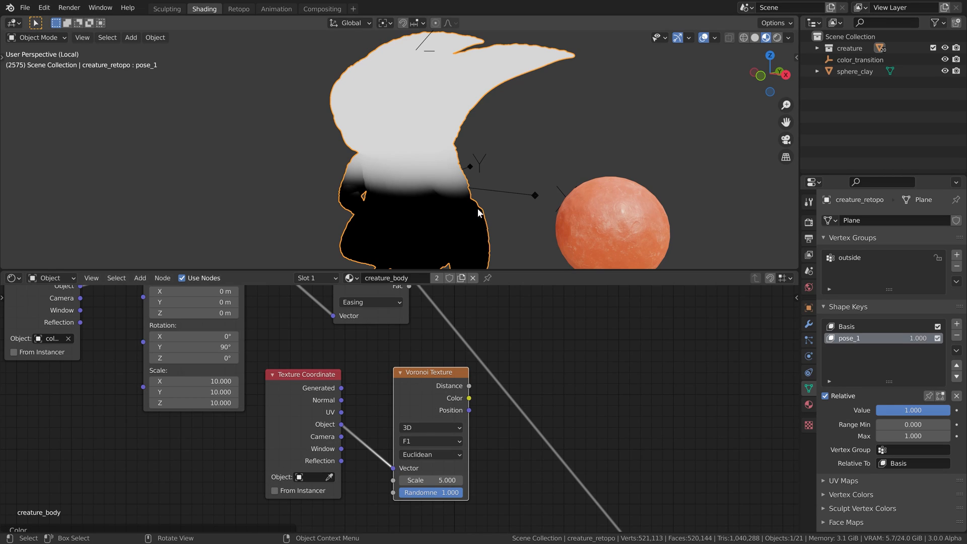
mouse_move(486, 434)
text(400.000)
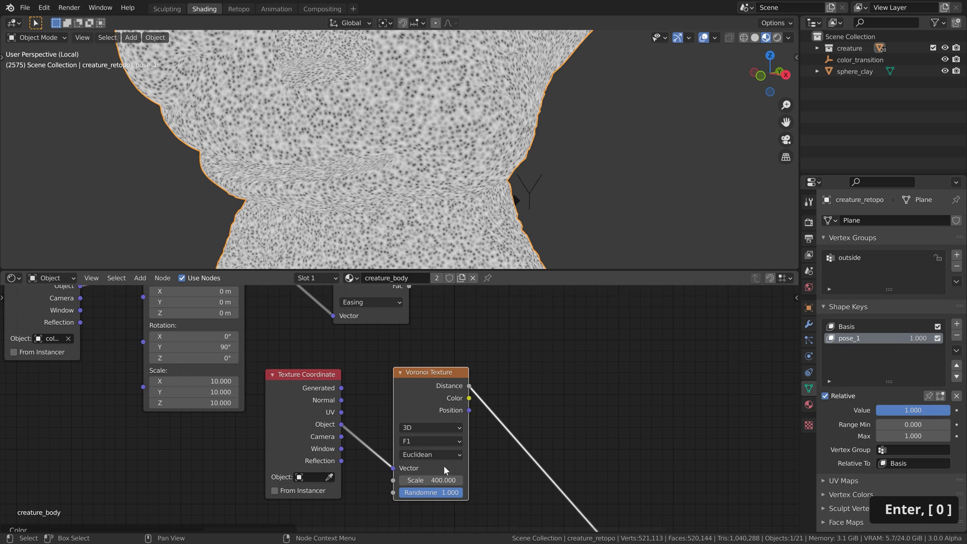
Step: Set the Voronoi feature to Smooth F1 and the distance metric to Minkowski
click(430, 441)
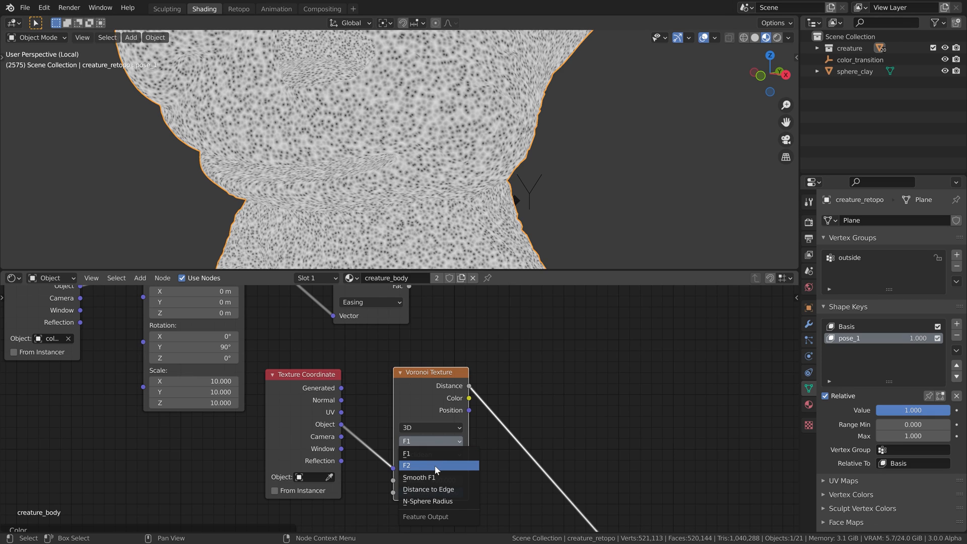
click(406, 465)
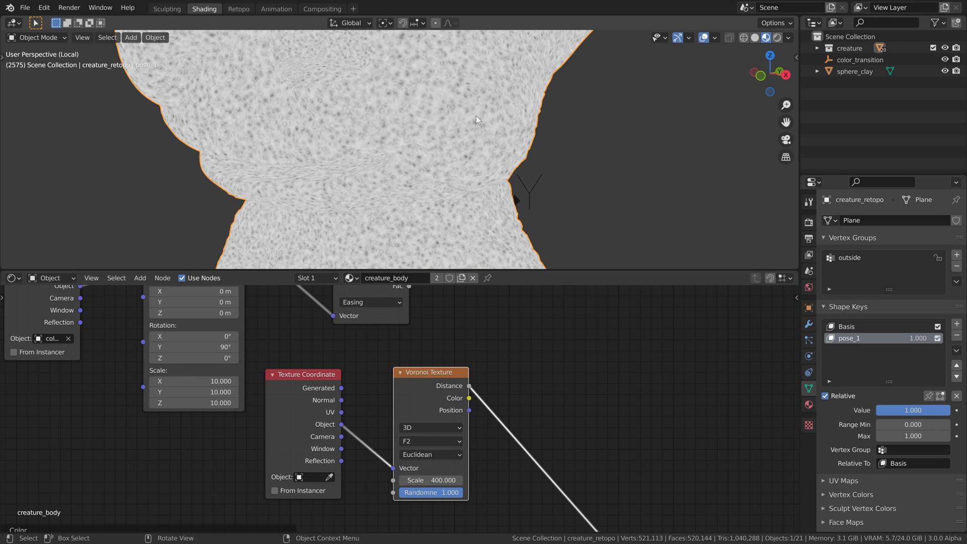
click(431, 441)
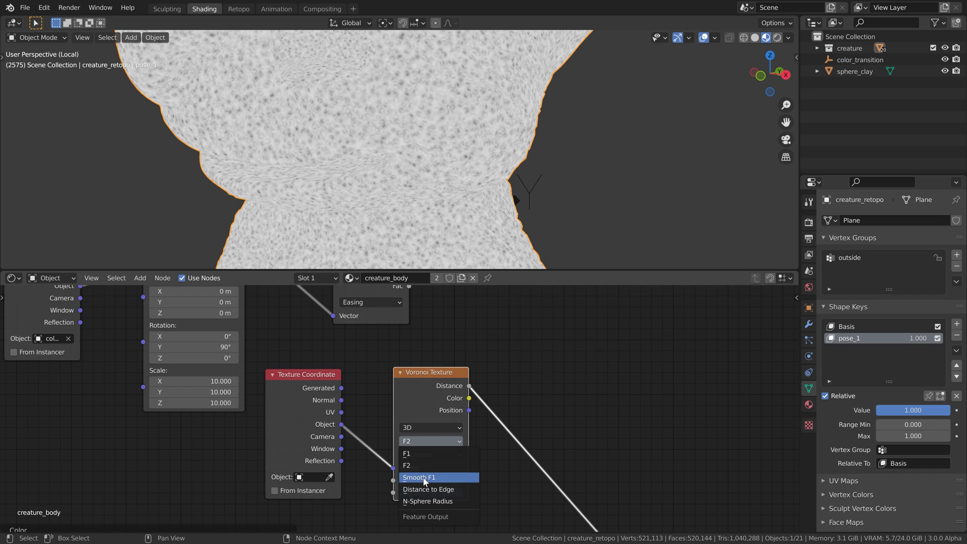
click(418, 477)
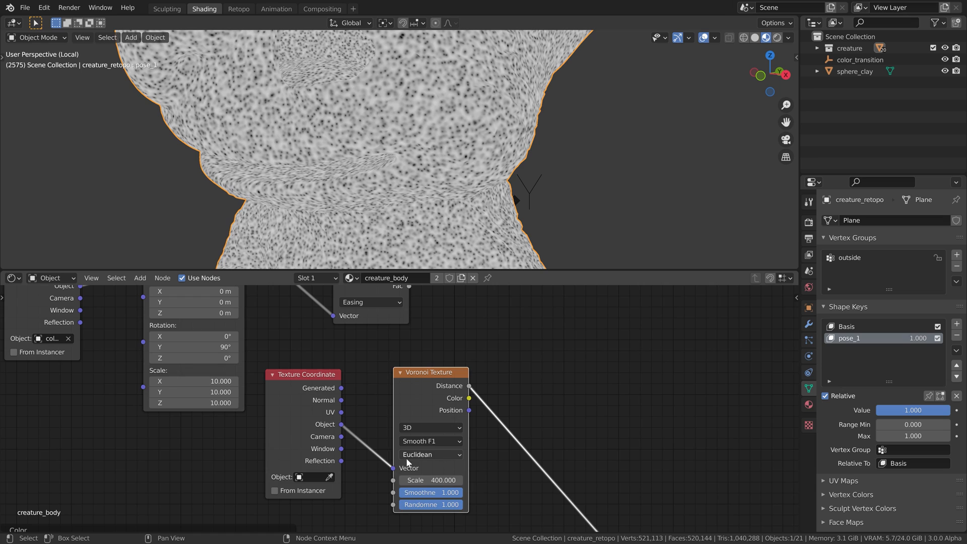
click(429, 455)
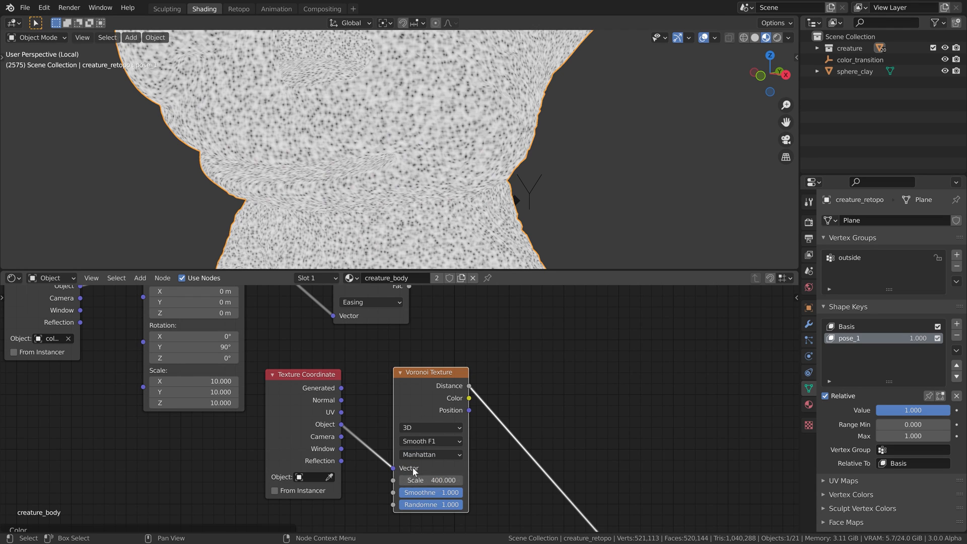
click(430, 454)
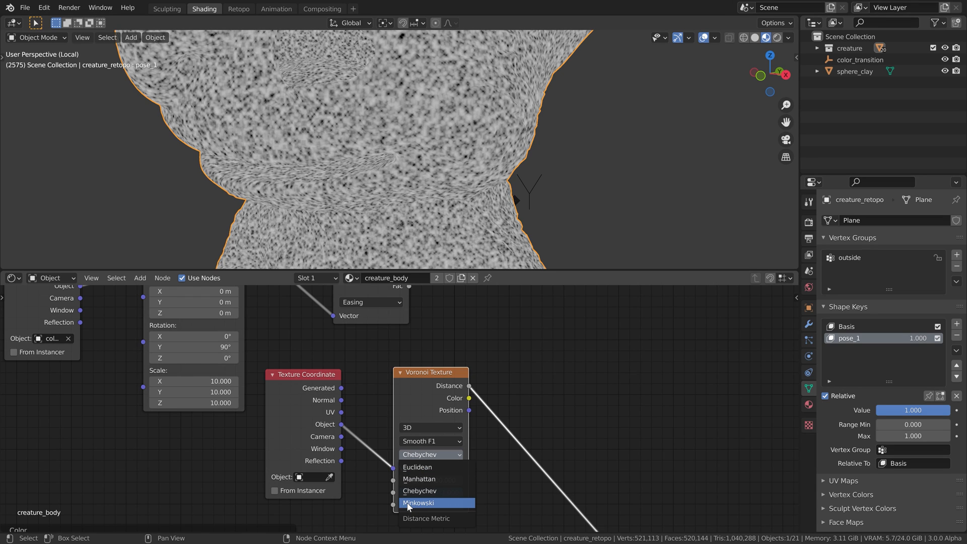
click(420, 502)
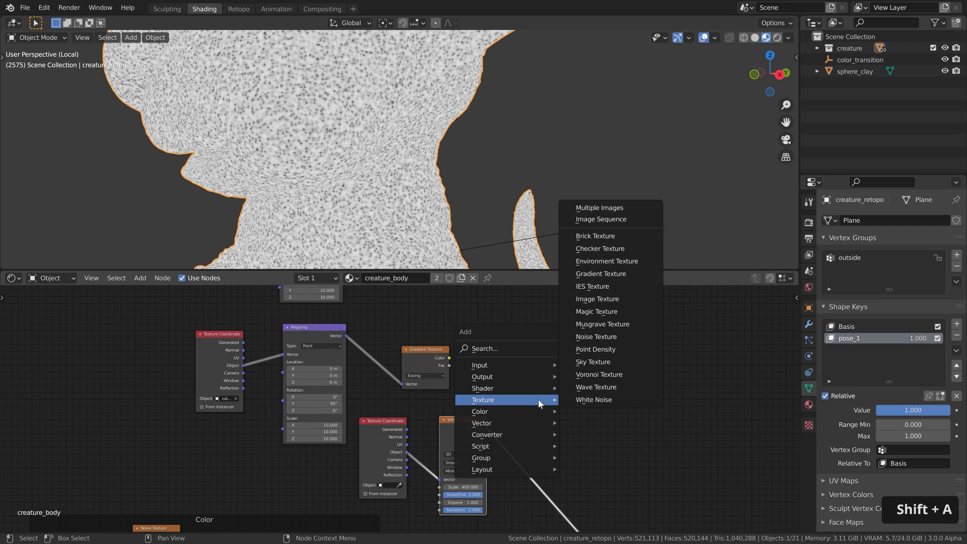
Step: Add a colour mix node combining gradient and Voronoi, blend mode Multiply
click(479, 412)
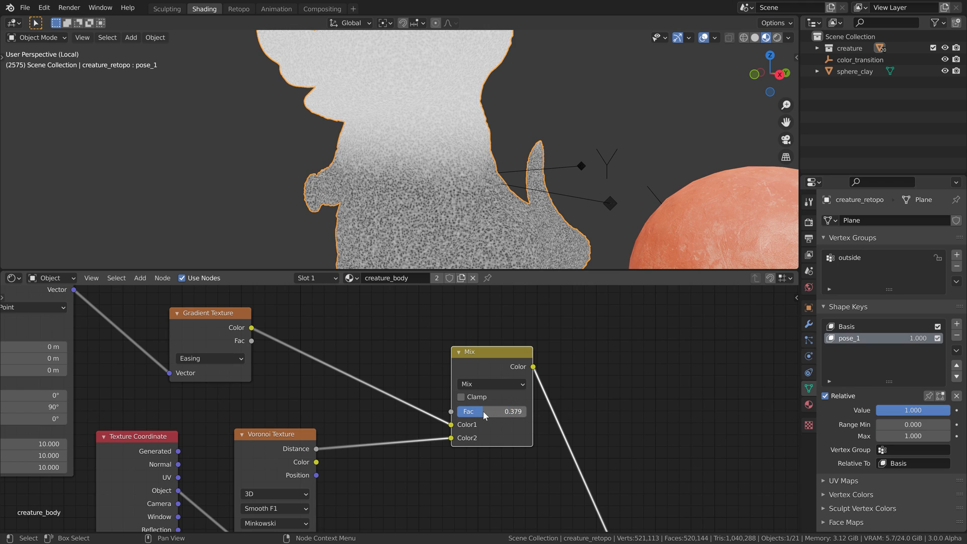
click(490, 384)
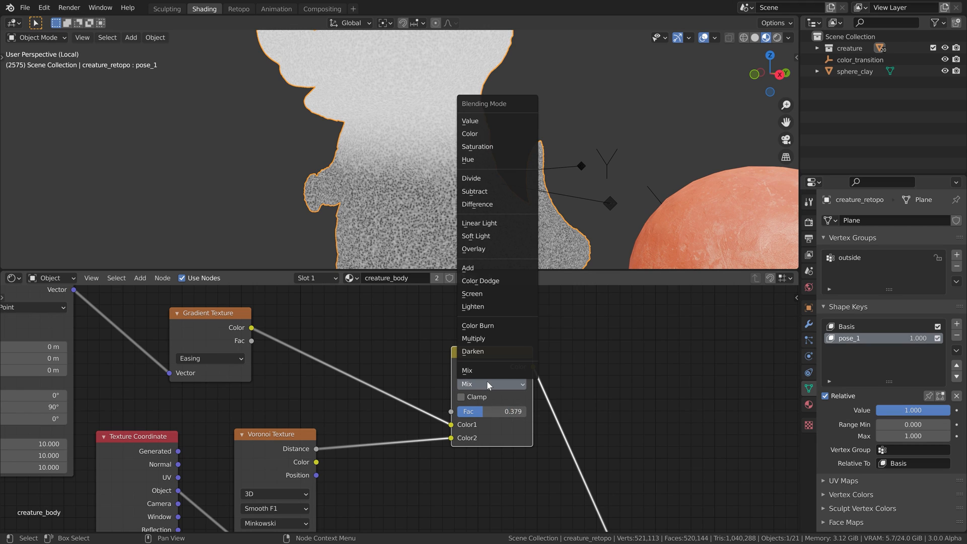
mouse_move(491, 325)
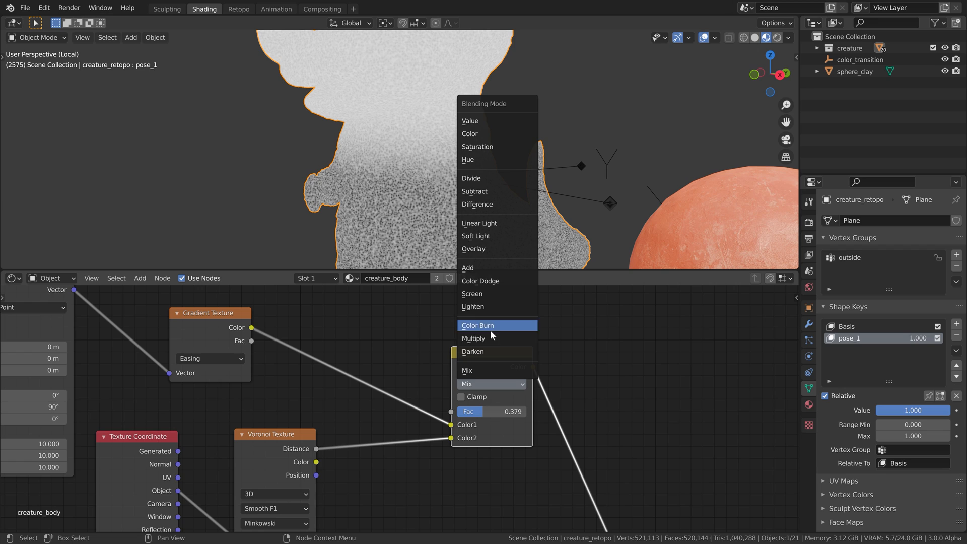
click(472, 337)
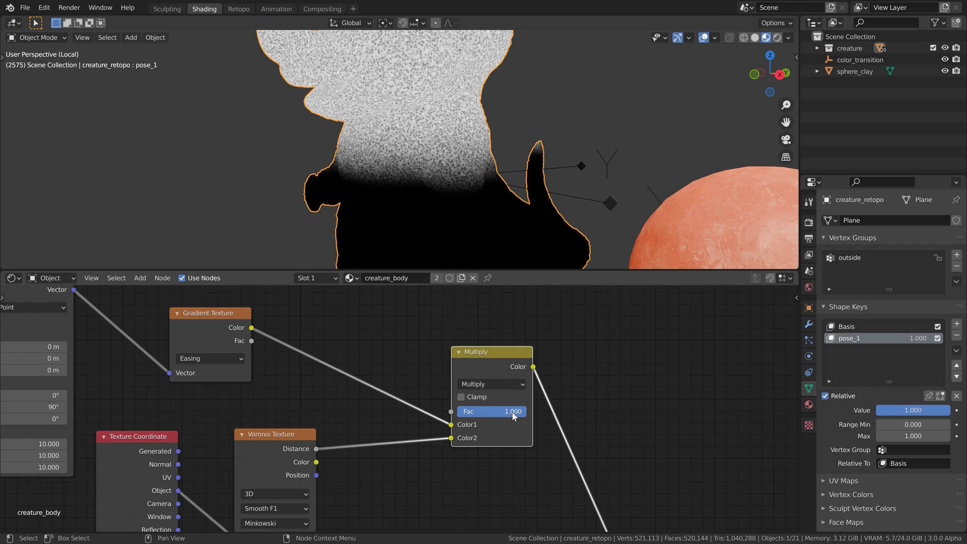
mouse_move(429, 196)
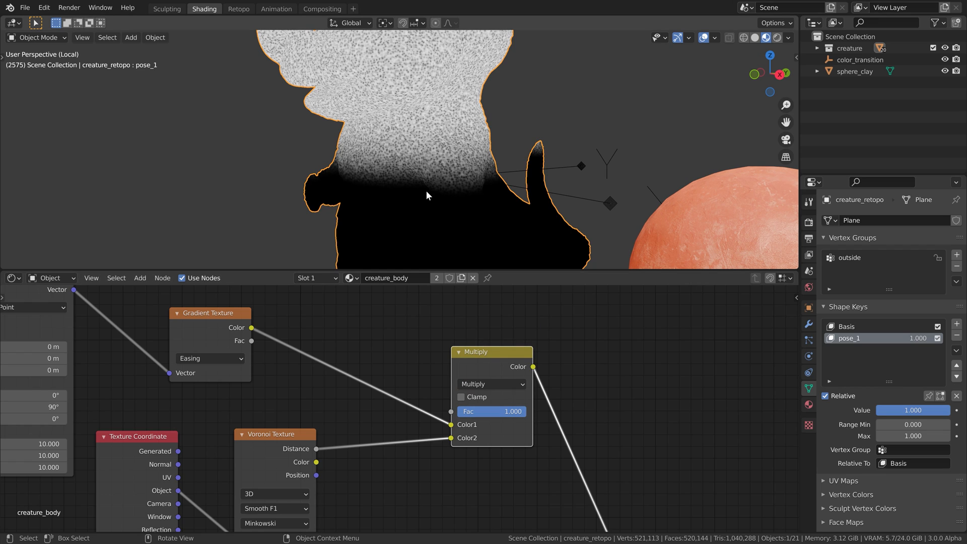
mouse_move(389, 122)
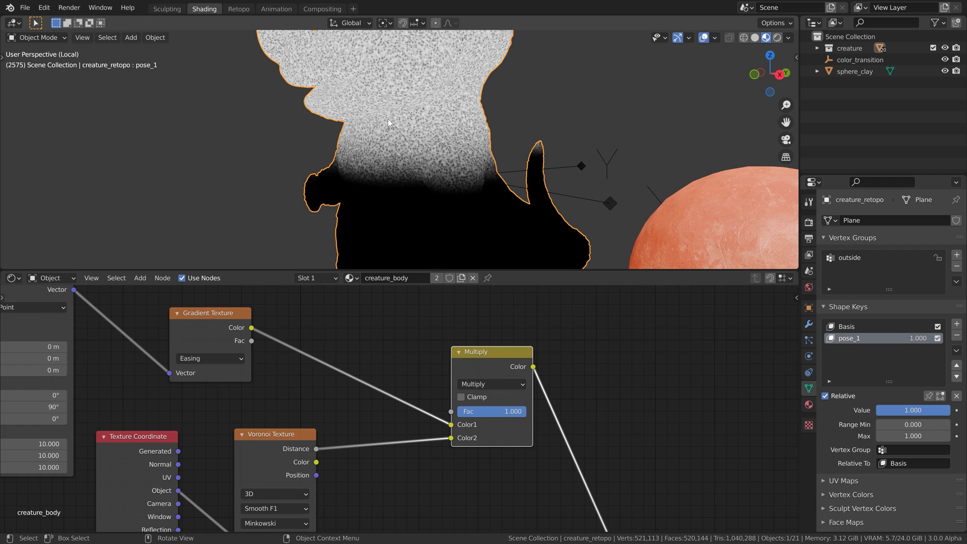
mouse_move(458, 228)
text(c)
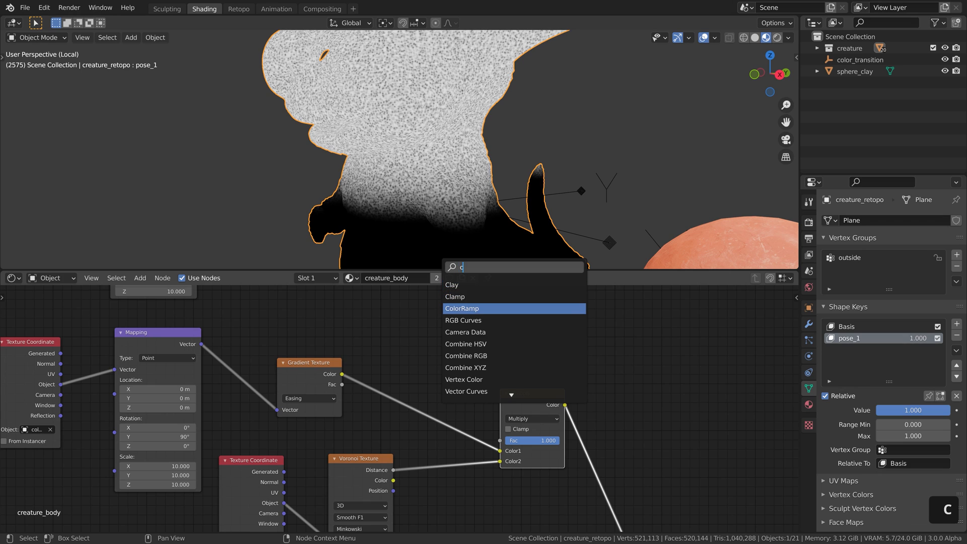
Step: Insert a ColorRamp with Ease interpolation on the gradient and adjust its colour stops
click(461, 308)
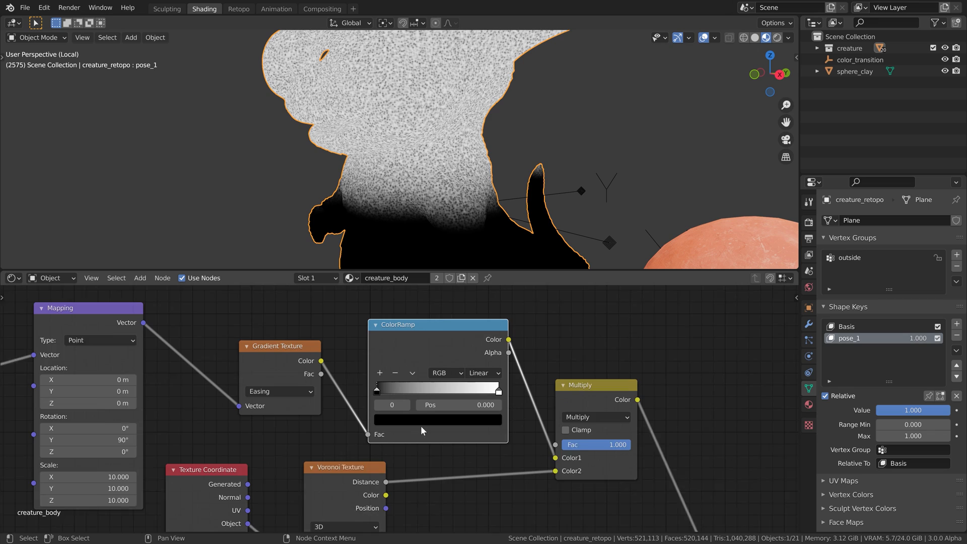
click(483, 372)
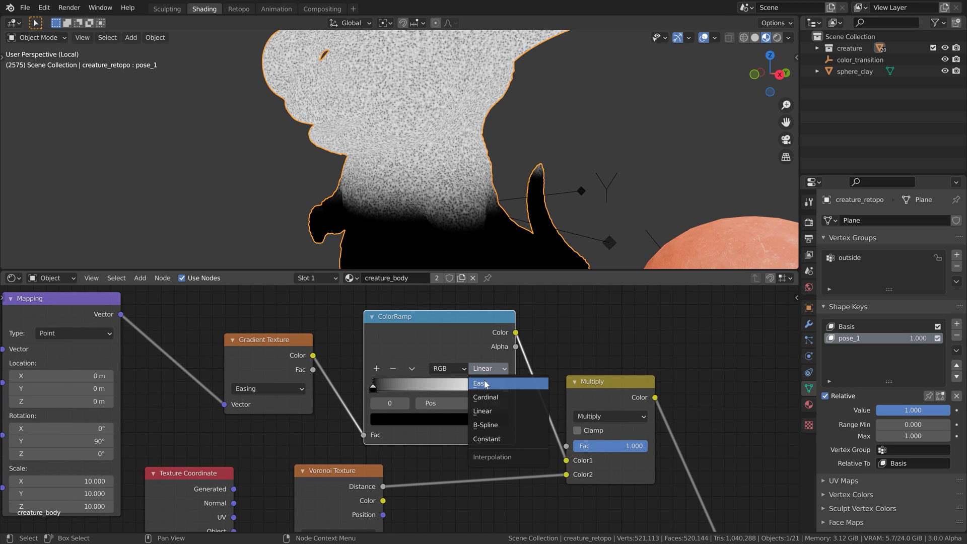
click(480, 382)
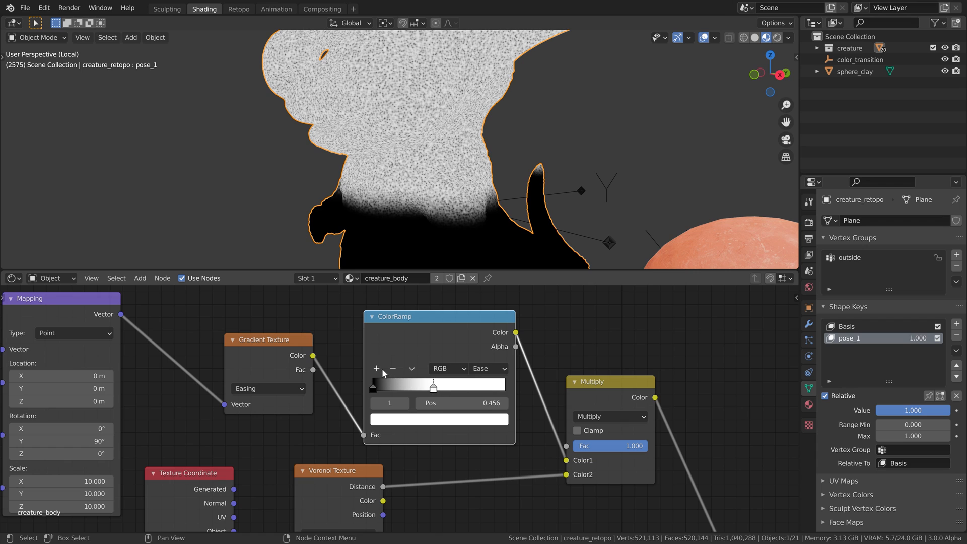
click(505, 386)
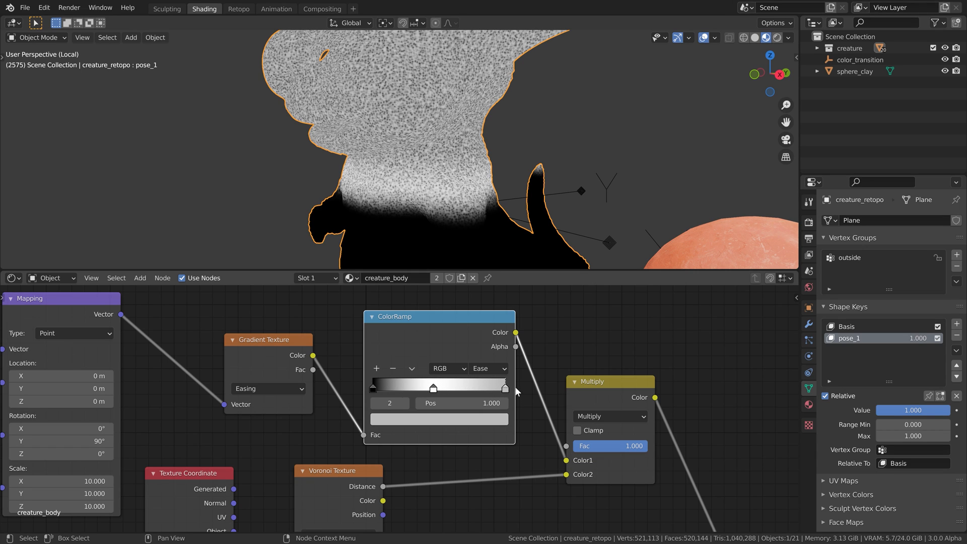
click(438, 418)
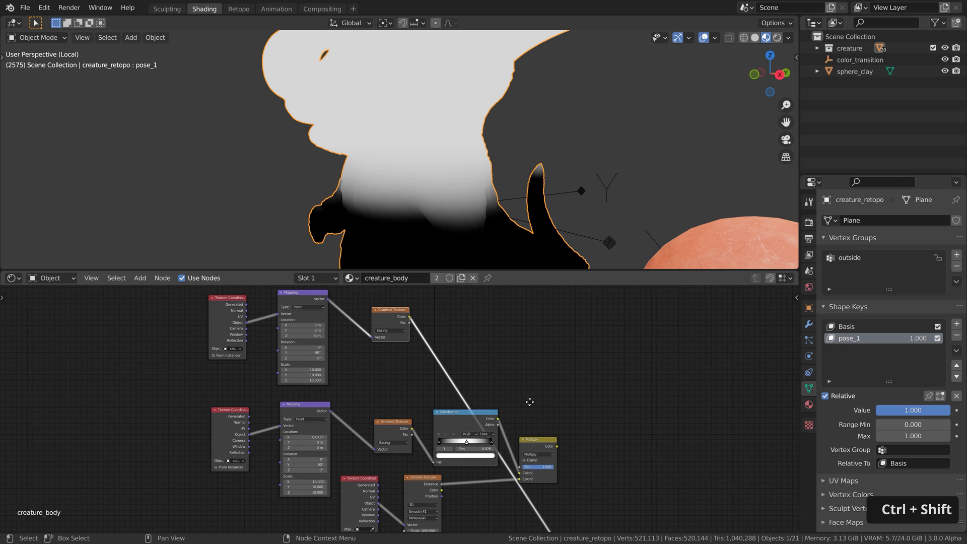
Step: Duplicate the last Multiply node and switch its blend mode to Overlay
key(shift+d)
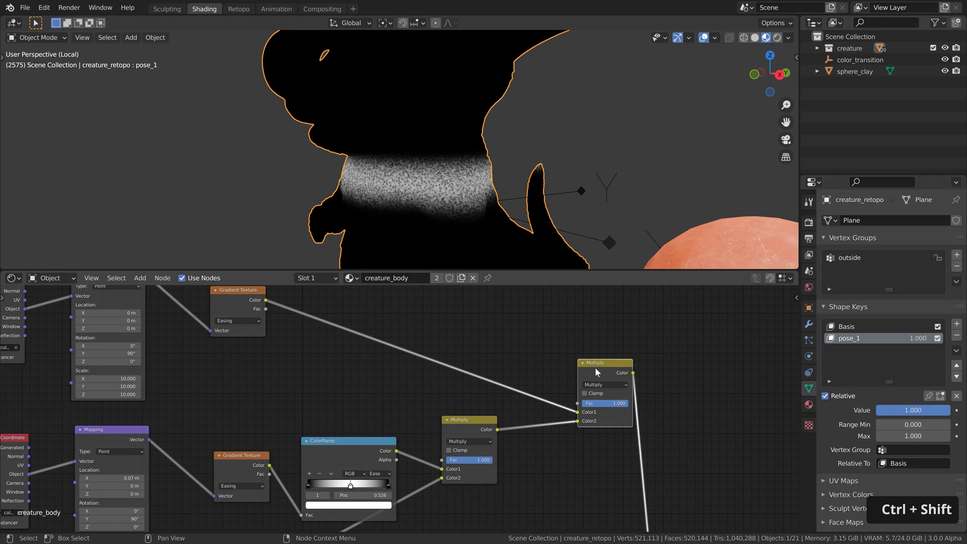
mouse_move(376, 192)
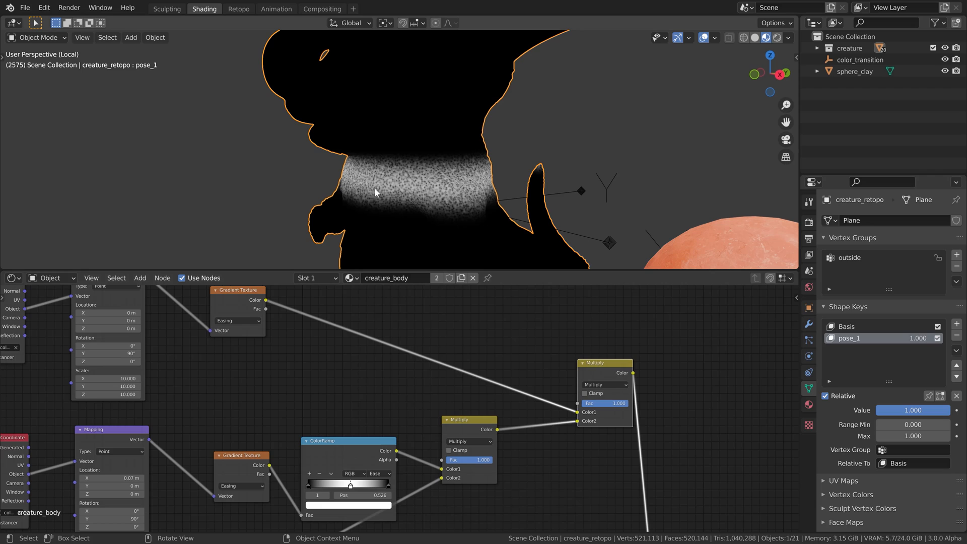
click(604, 384)
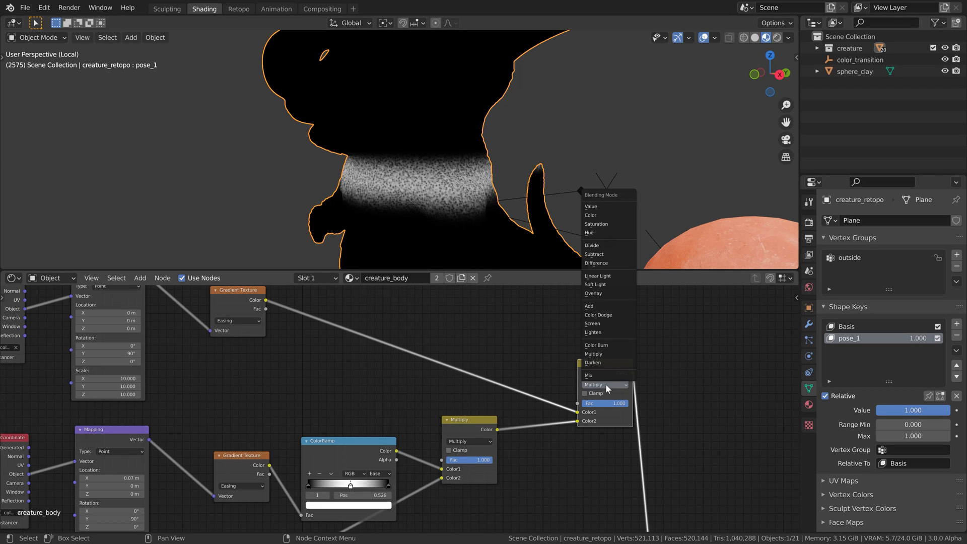
mouse_move(601, 293)
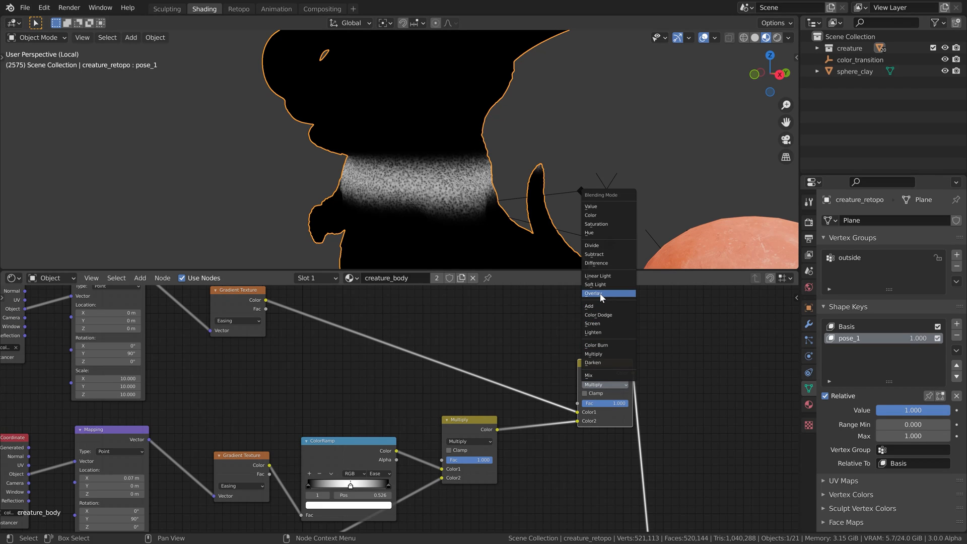
click(593, 293)
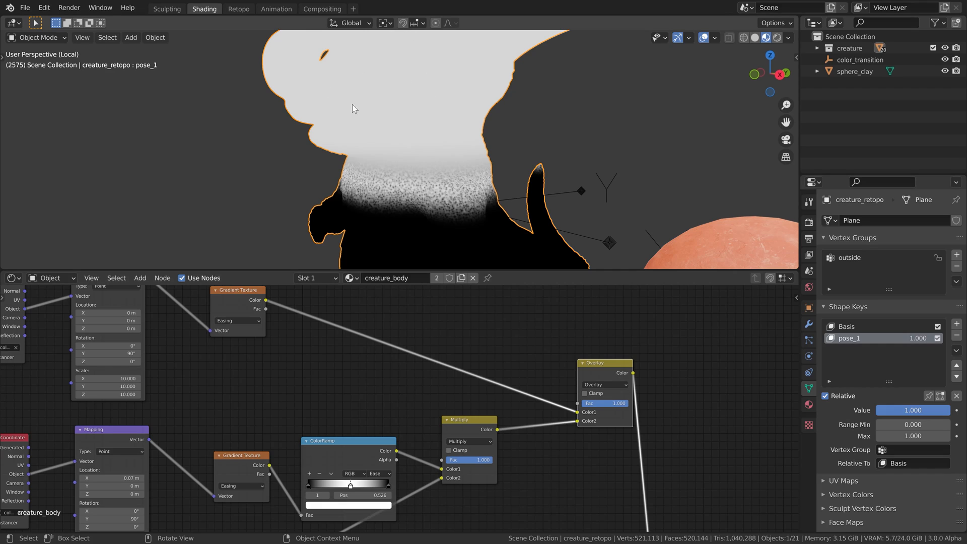
mouse_move(387, 199)
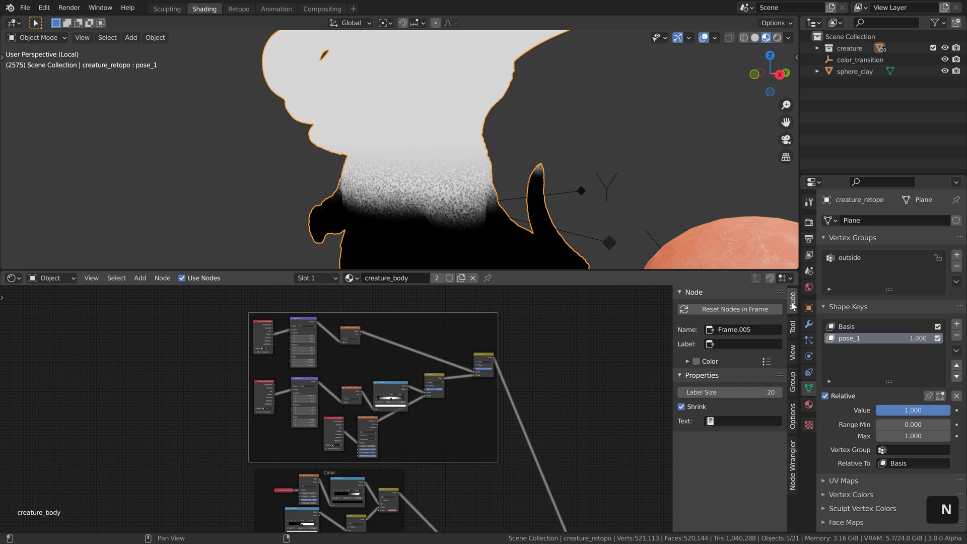
Step: Label the frame around the mask nodes 'Mask'
click(743, 343)
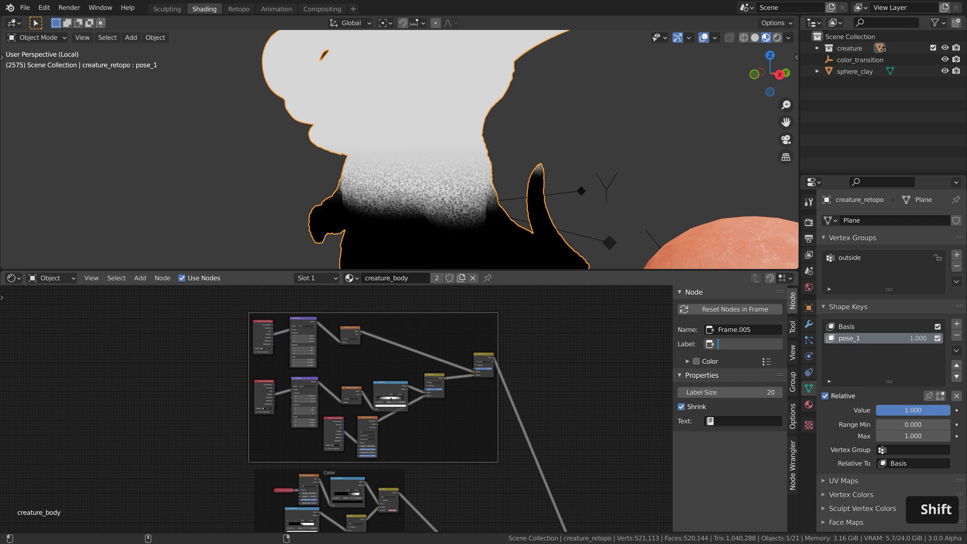
text(Mask)
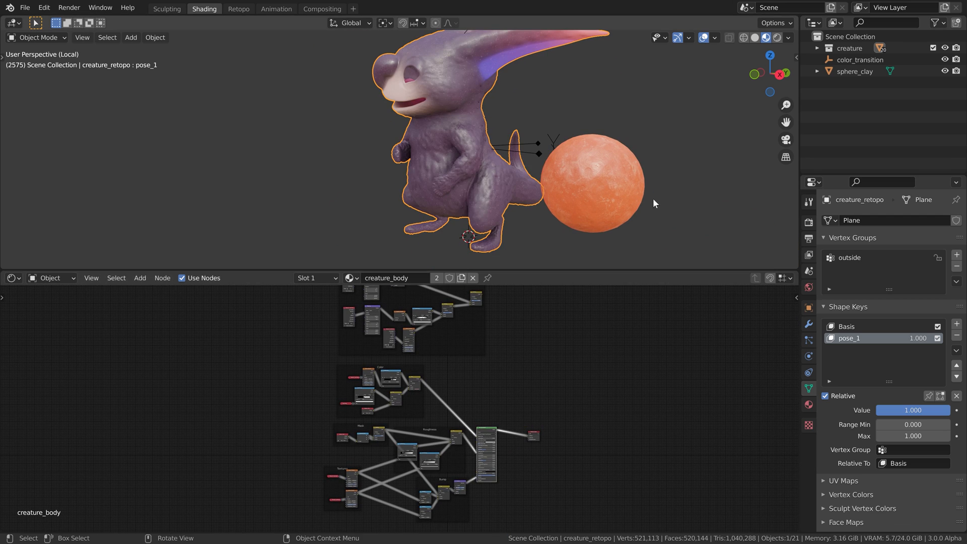
Step: Copy the Clay shader node from sphere_clay and add a Mix Shader to the creature material
click(593, 182)
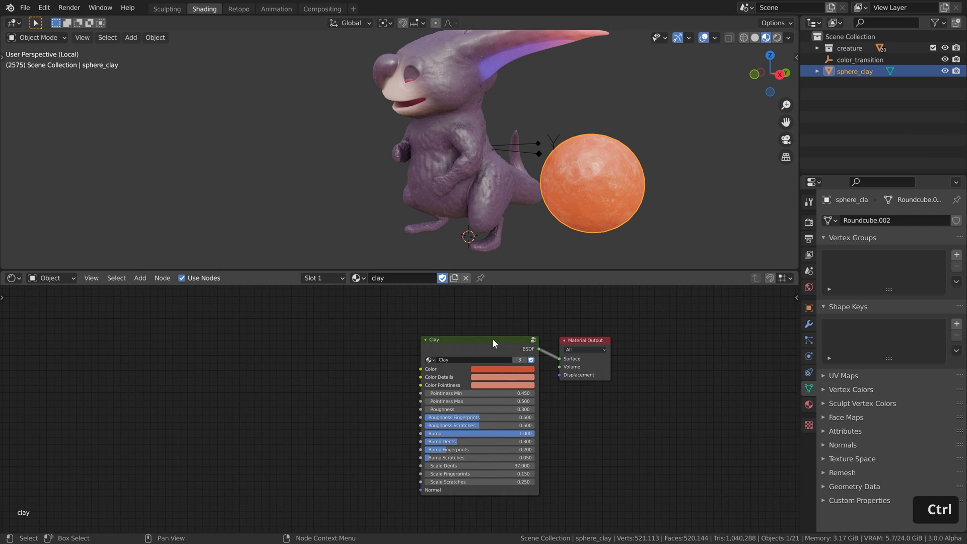
key(ctrl+c)
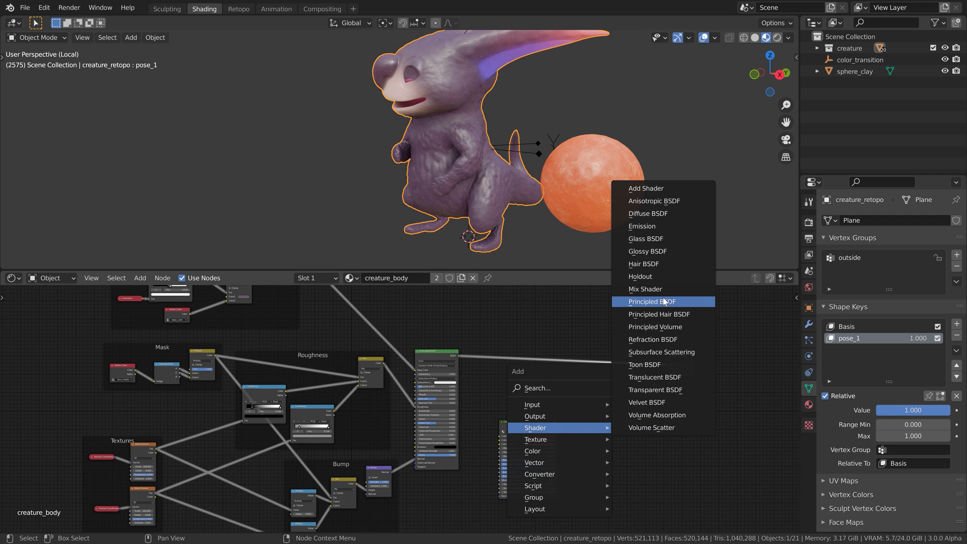
click(650, 301)
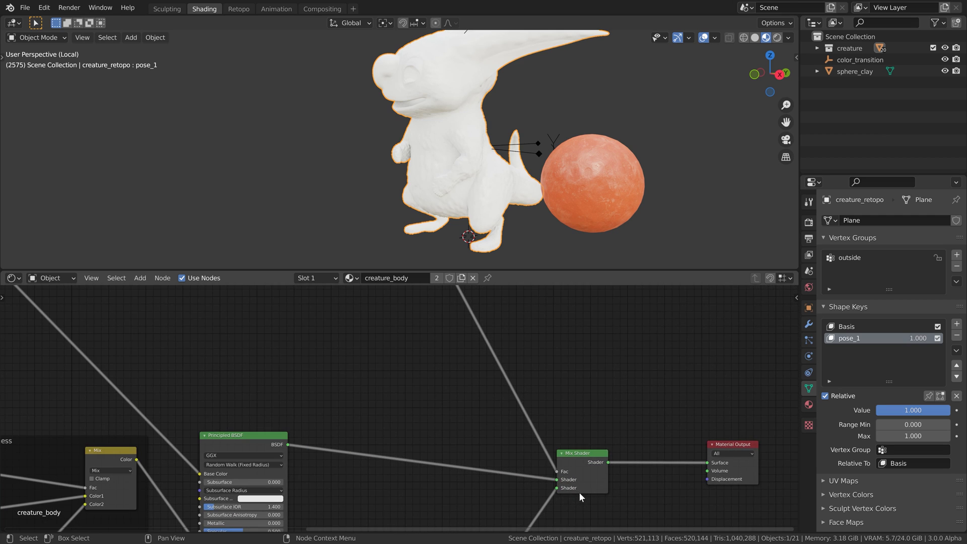
Step: Check the transition using the color_transition empty, then reselect the creature
click(859, 59)
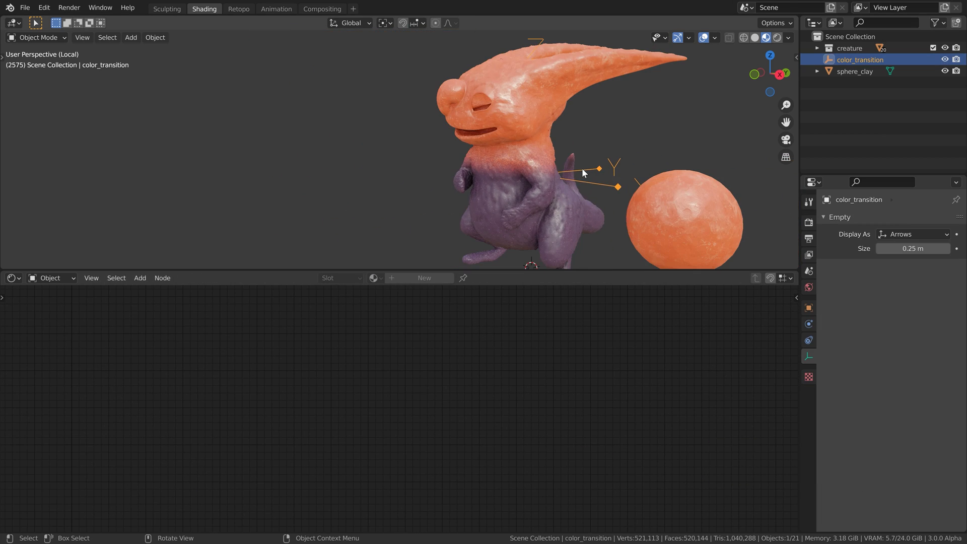
key(g)
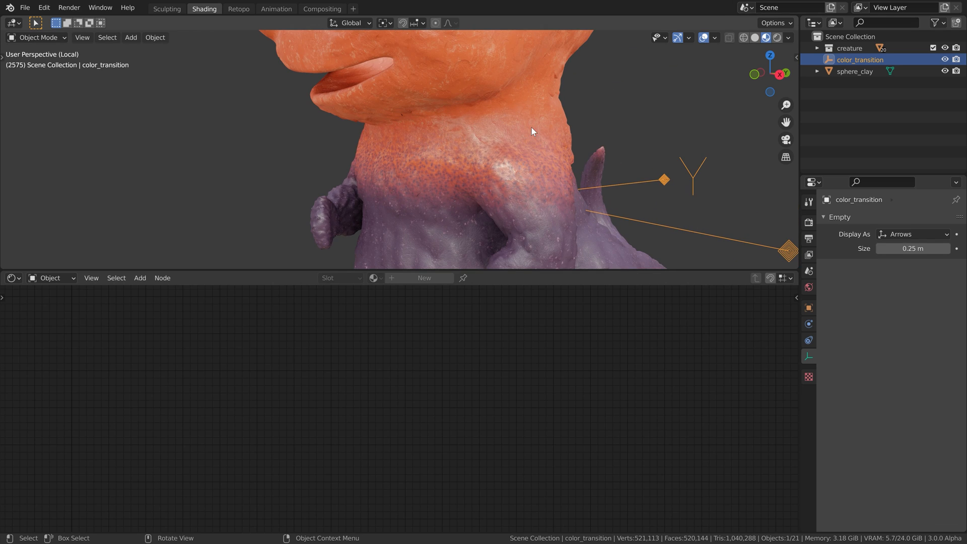
click(509, 221)
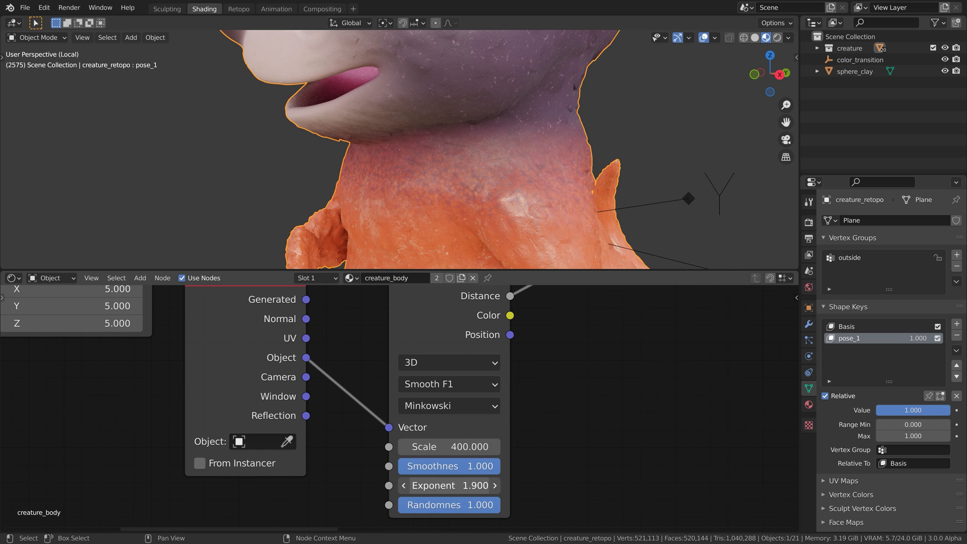
Step: Set the Voronoi Exponent to 1.0 and browse nodes to add in the creature_body tree
click(403, 486)
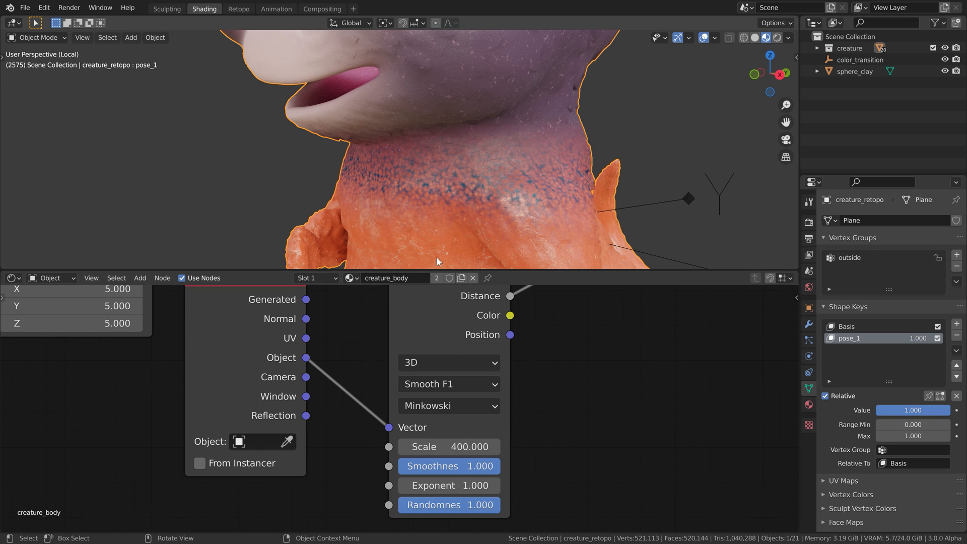
scroll(down, 3)
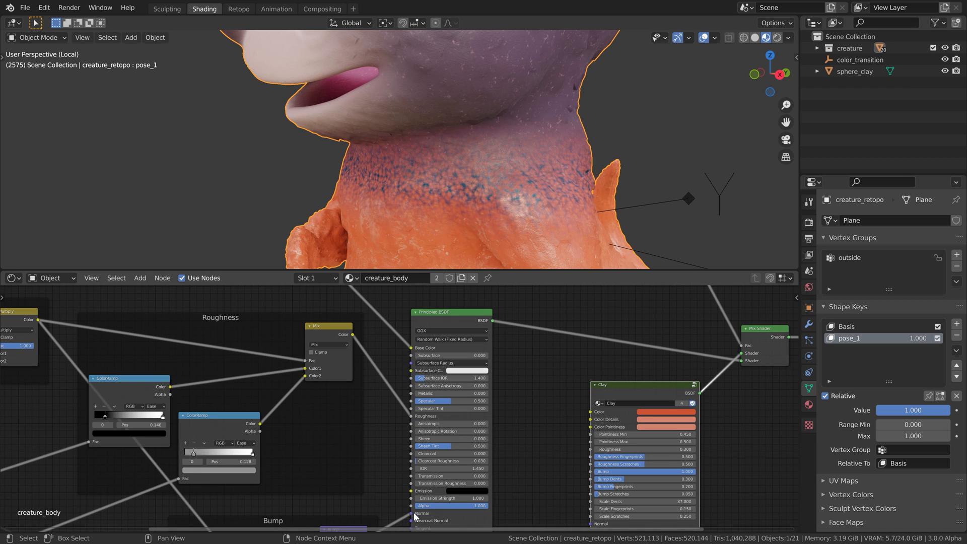
key(shift+a)
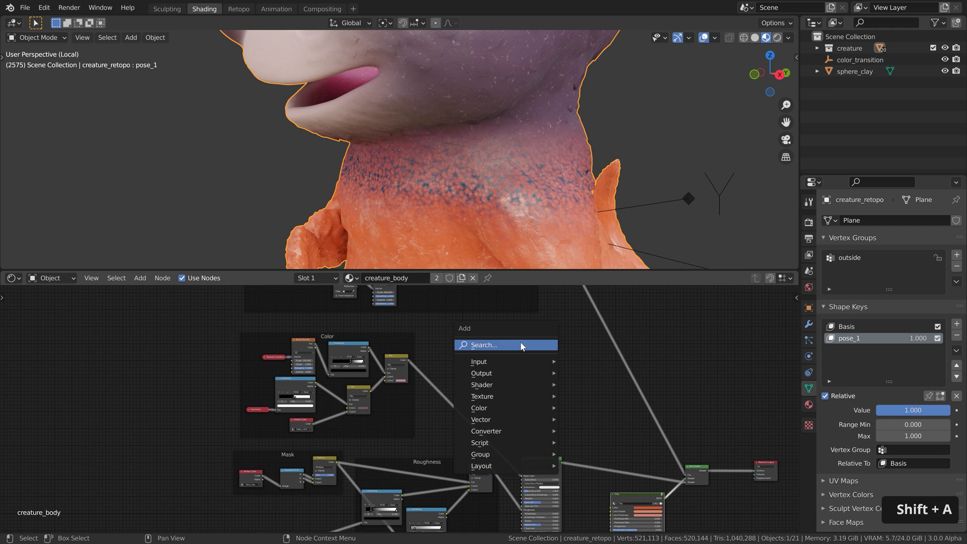
key(Escape)
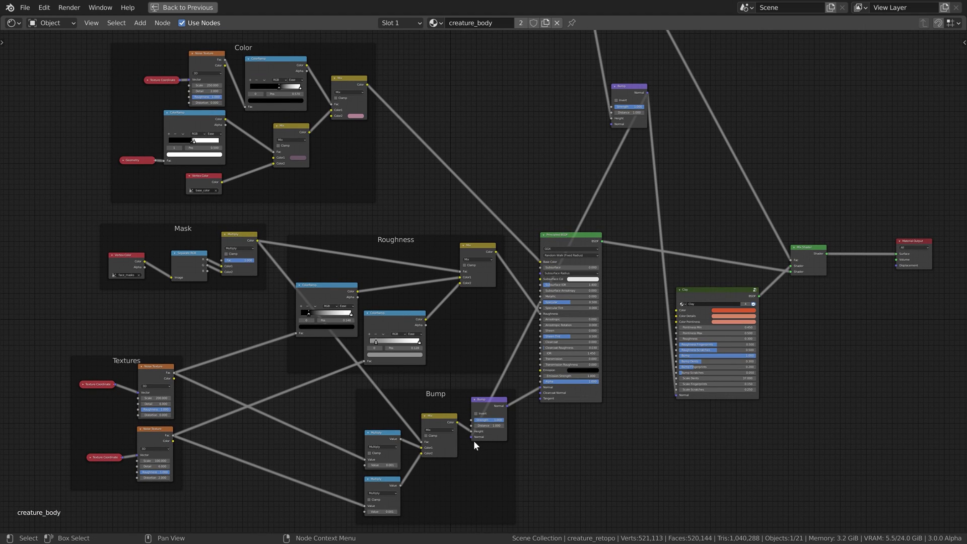
key(ctrl+space)
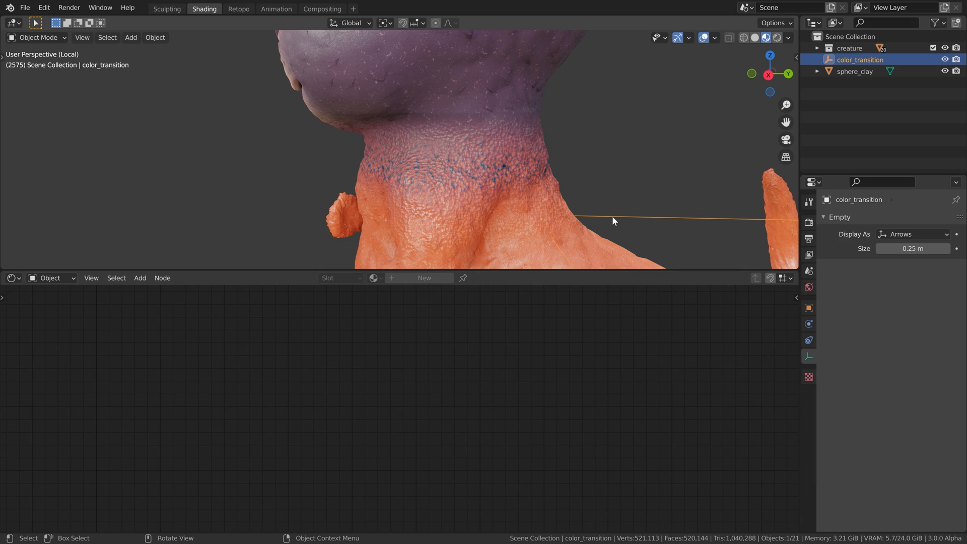
Step: Drag the color_transition empty lower so purple skin covers nearly the whole creature
key(g)
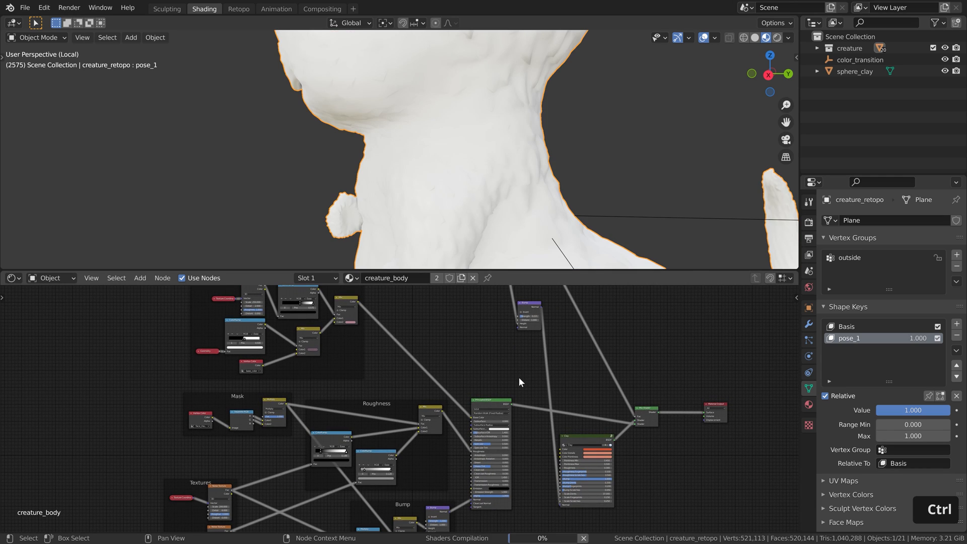
mouse_move(612, 451)
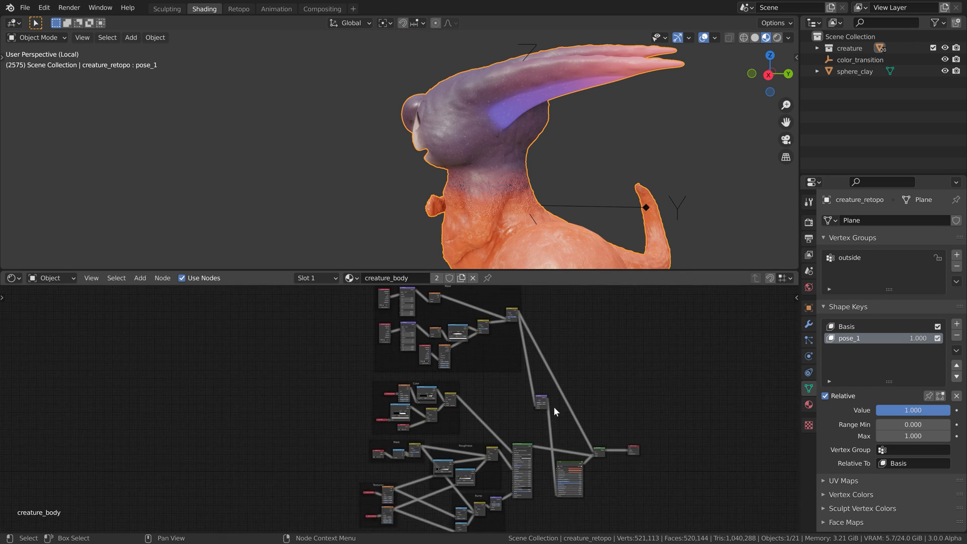
click(859, 59)
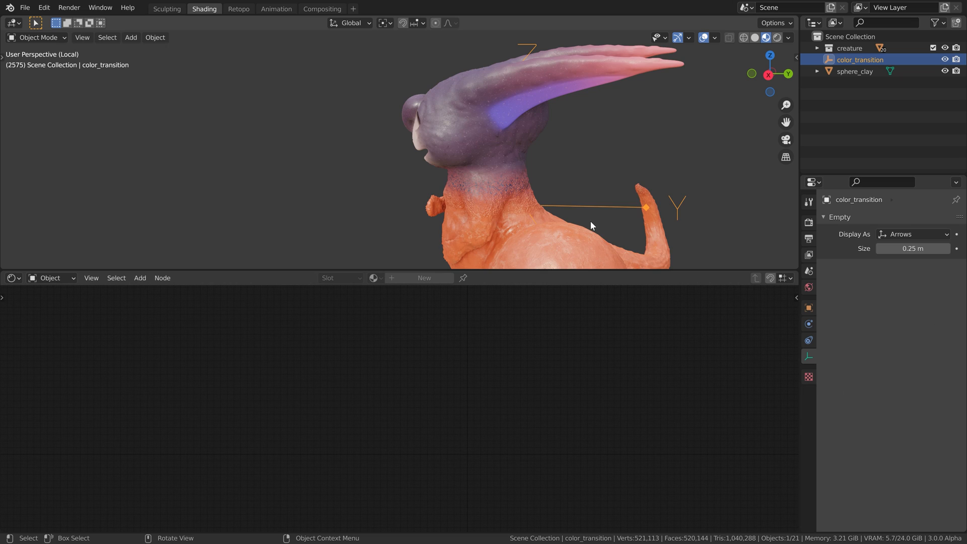
key(g)
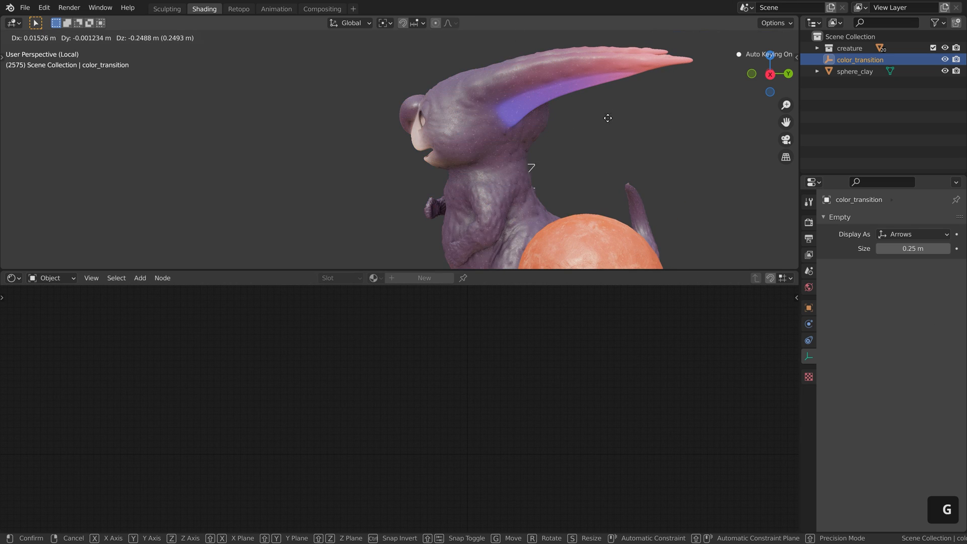
mouse_move(596, 245)
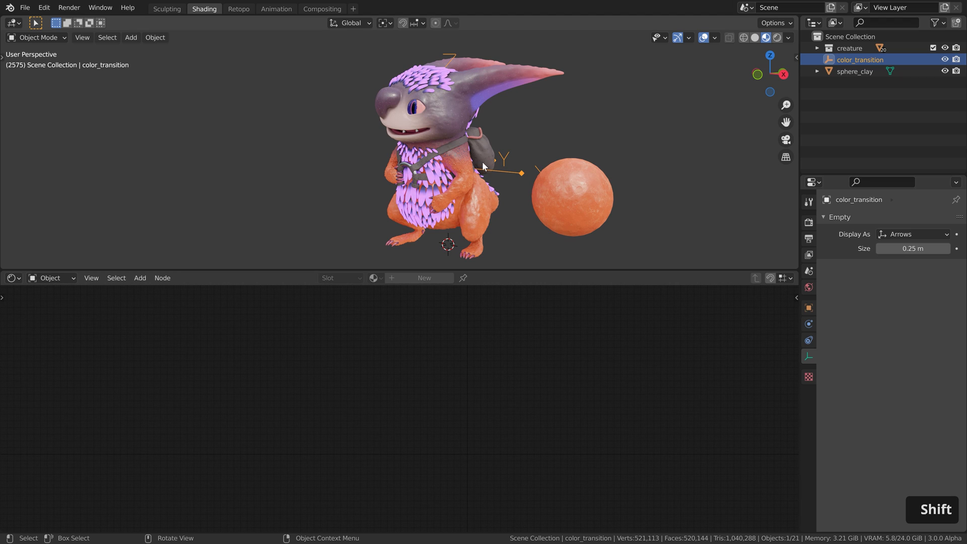
mouse_move(459, 168)
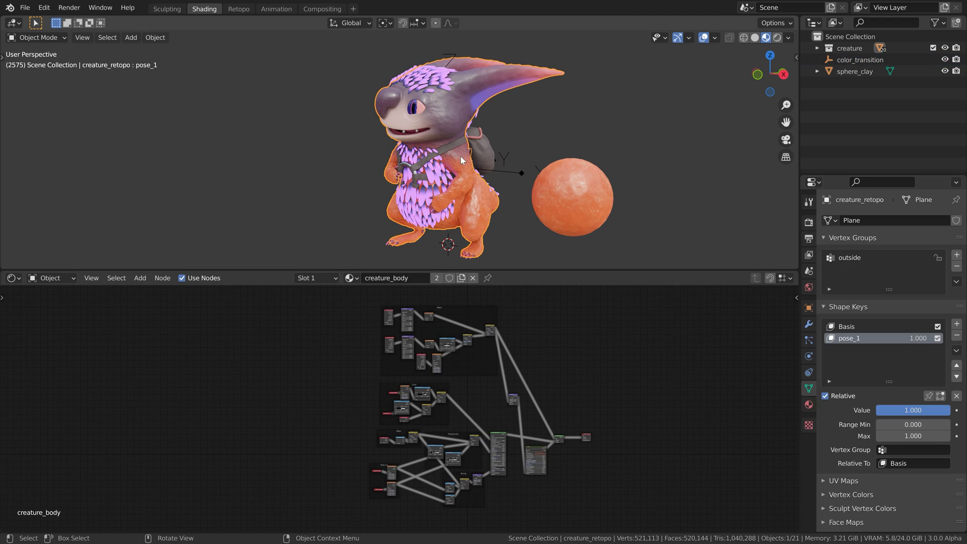
Step: Paste the Mask frame and Clay/Mix nodes into creature_fur, link the output, and raise the empty
key(ctrl+space)
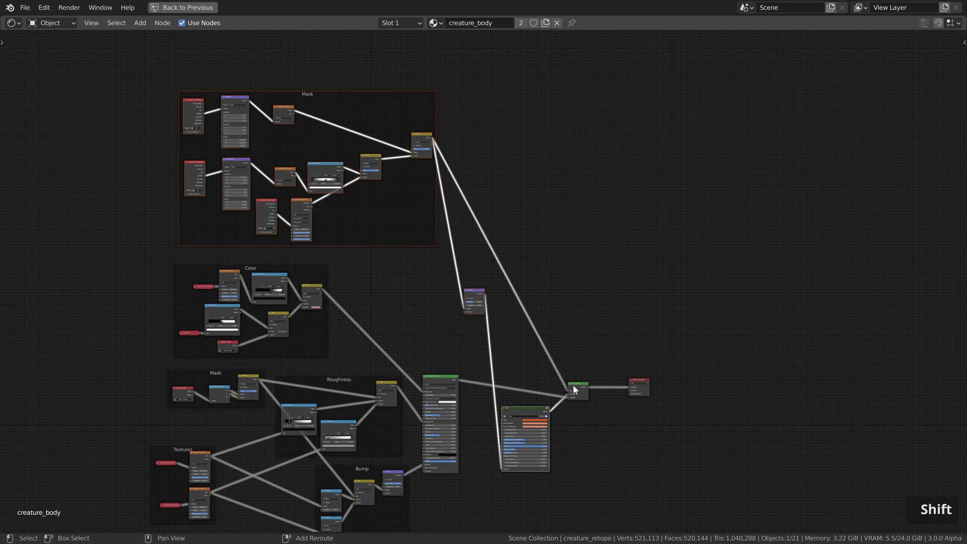
click(204, 8)
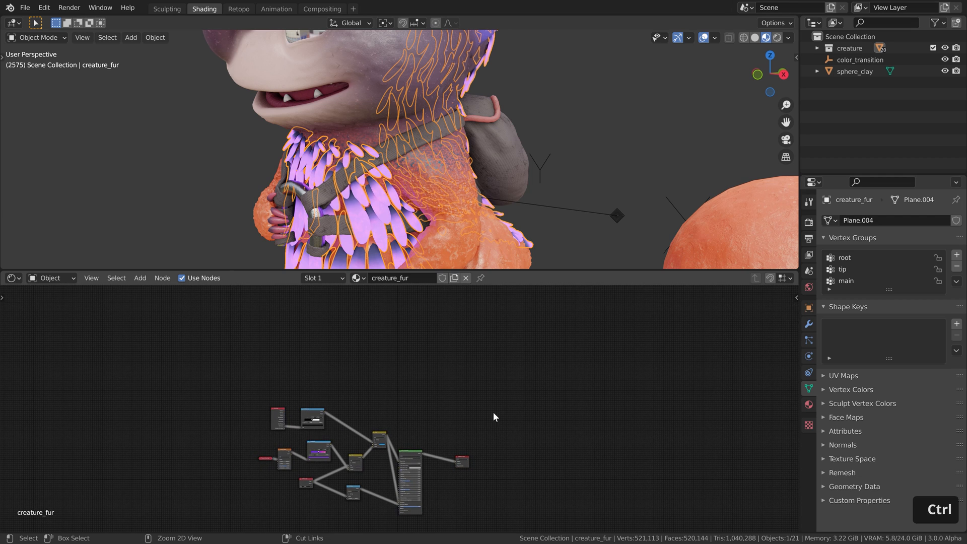
key(ctrl+space)
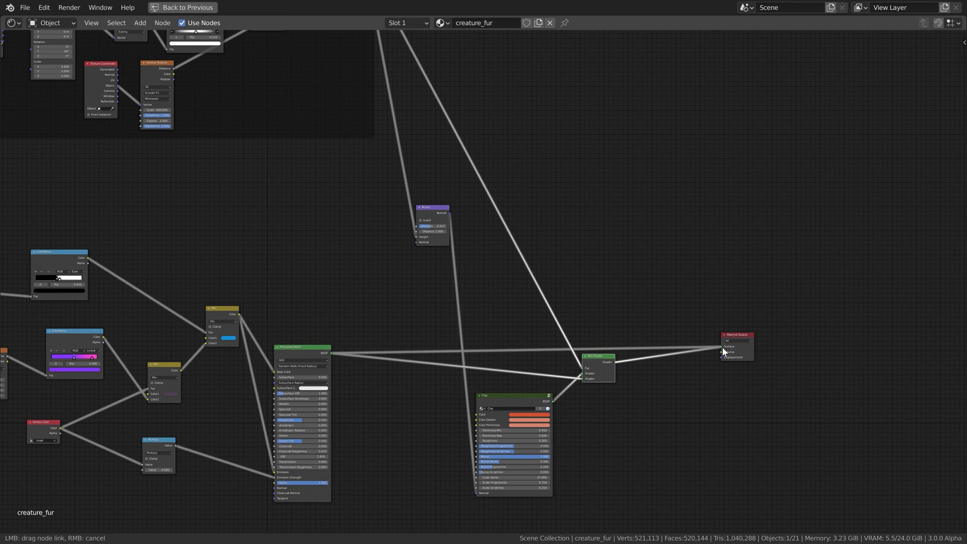
click(182, 8)
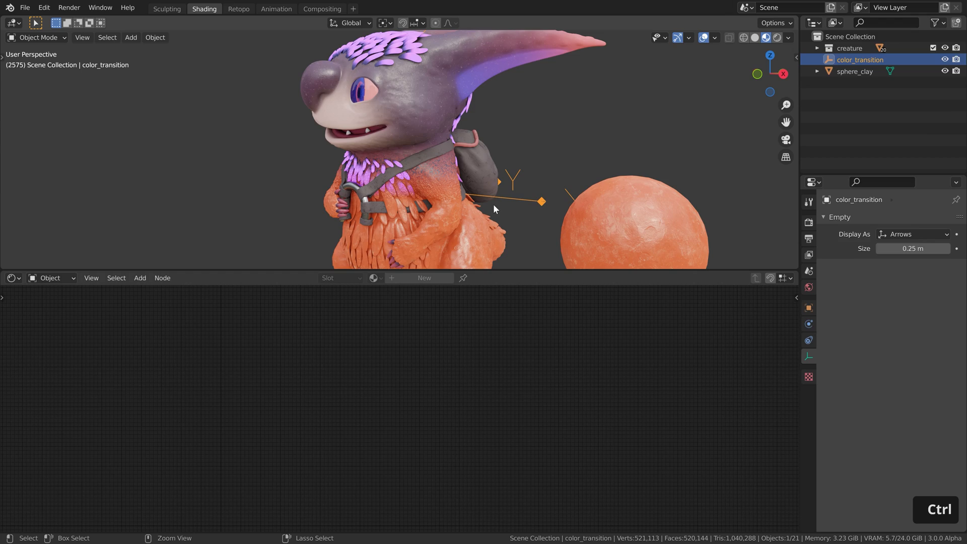
key(g)
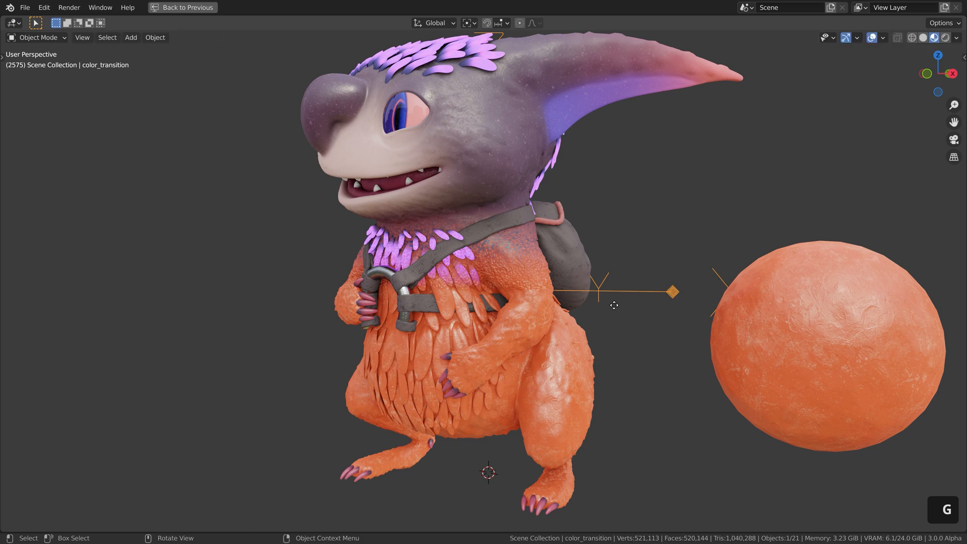
key(g)
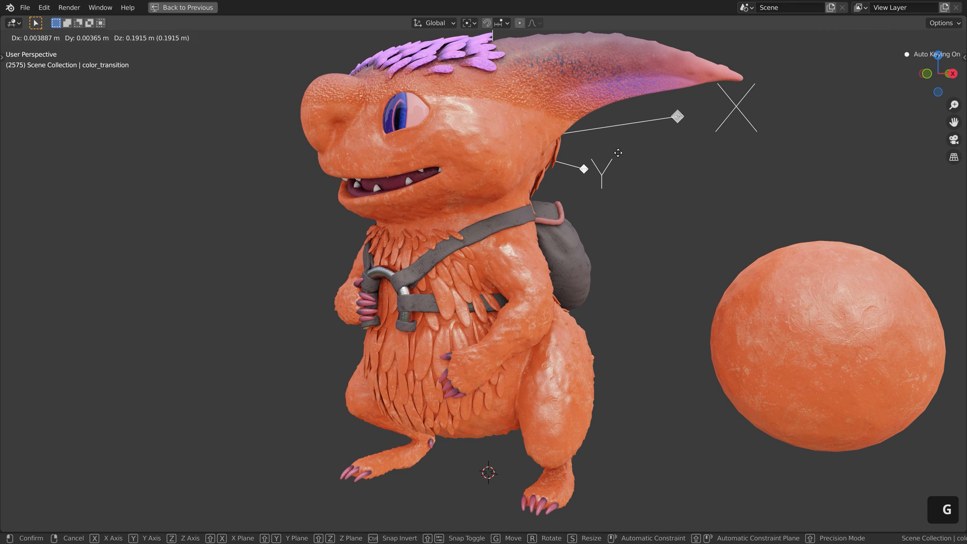